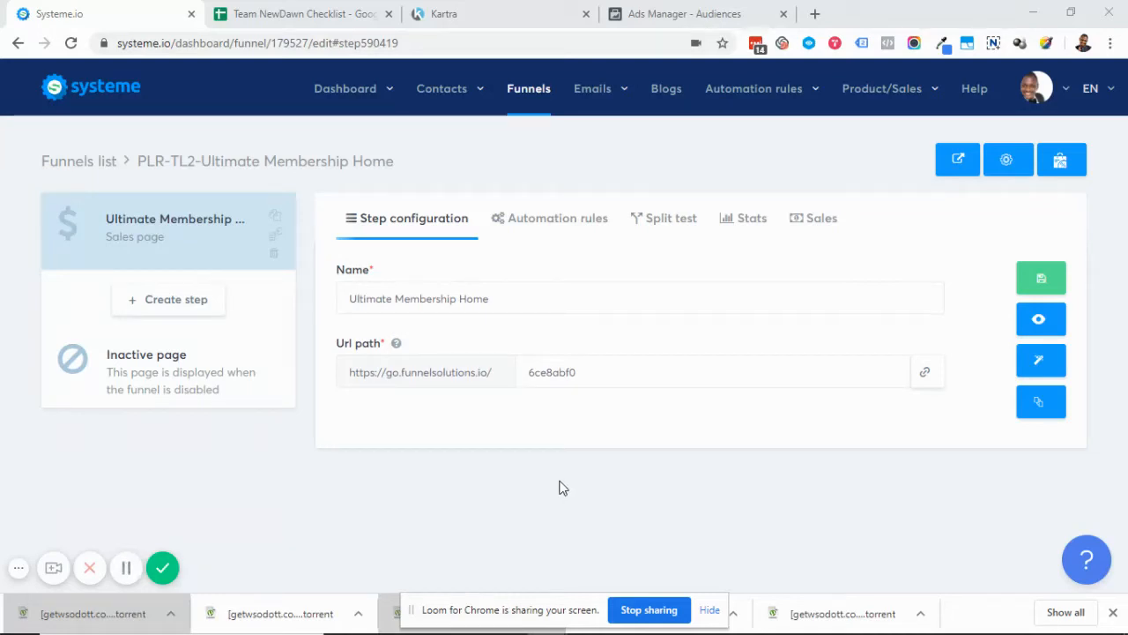
# Step: Bring up the Contacts section menu from the top navigation
pyautogui.click(440, 88)
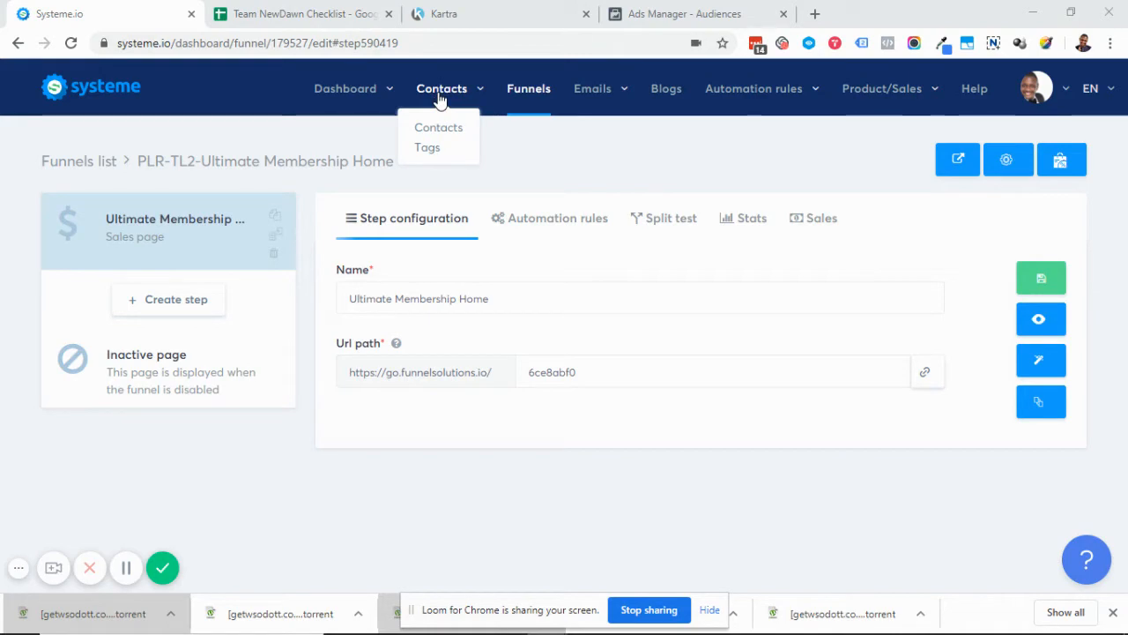
pyautogui.moveTo(464, 148)
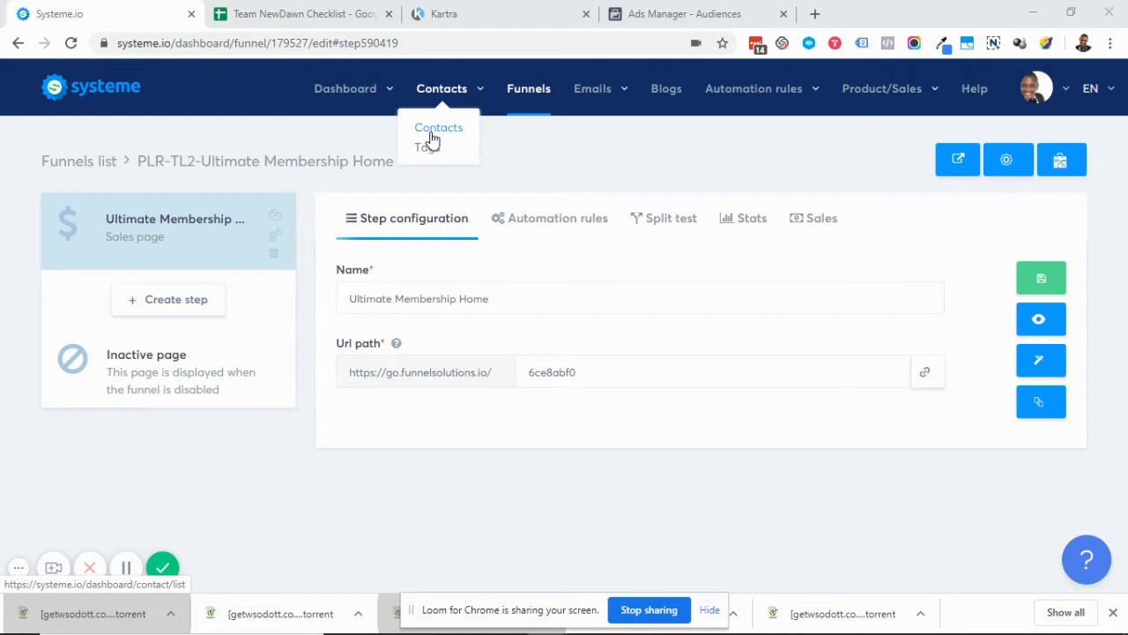
pyautogui.moveTo(433, 132)
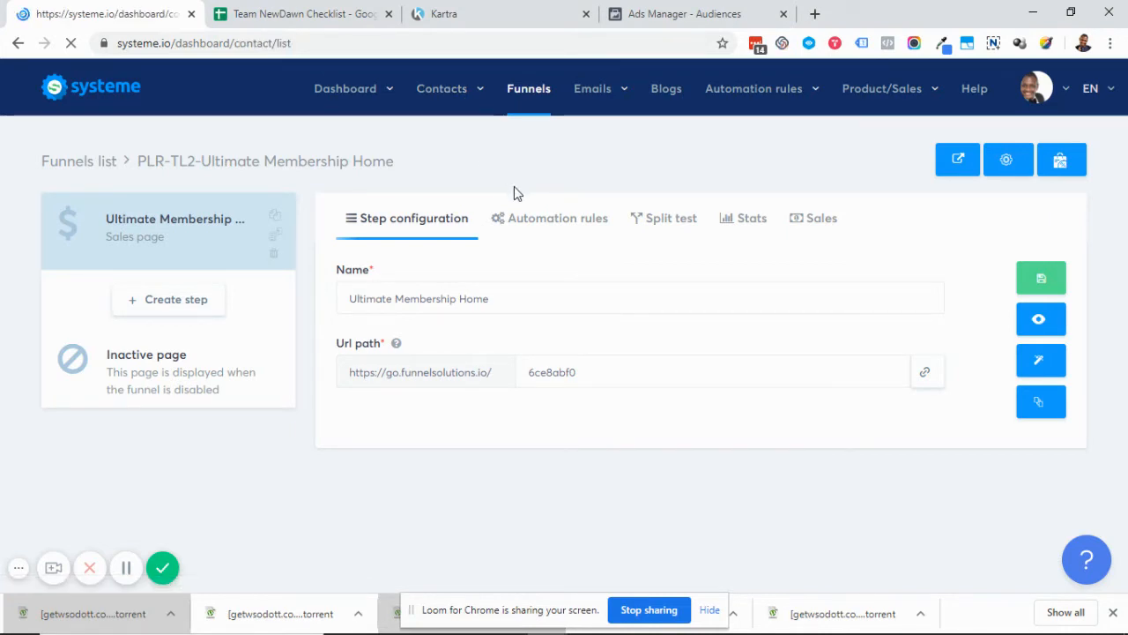
# Step: Load the full contacts list showing 242 contacts with dates, emails and tags
pyautogui.click(441, 88)
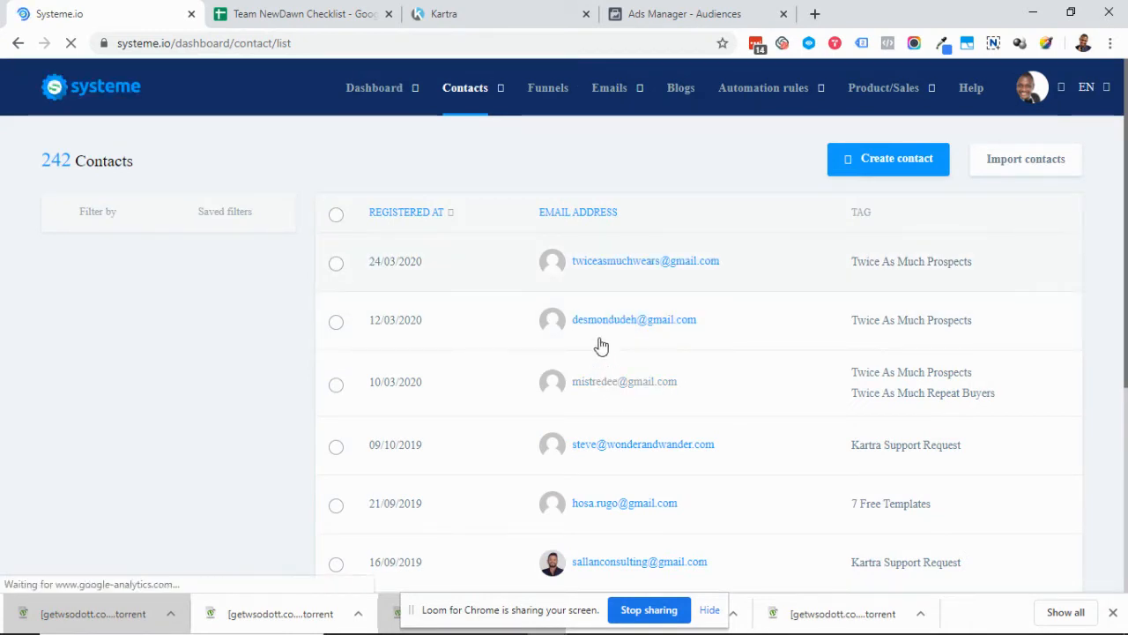
pyautogui.click(97, 212)
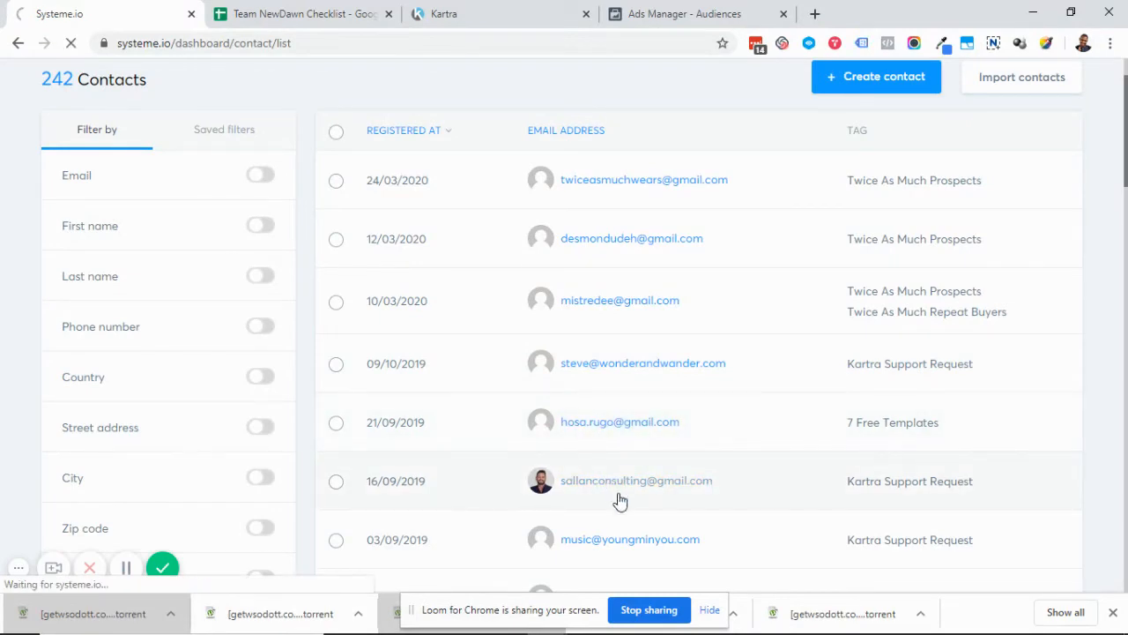
# Step: View the Kartra Support Request contact's email campaigns and Thank You for Your Order email history
pyautogui.click(636, 480)
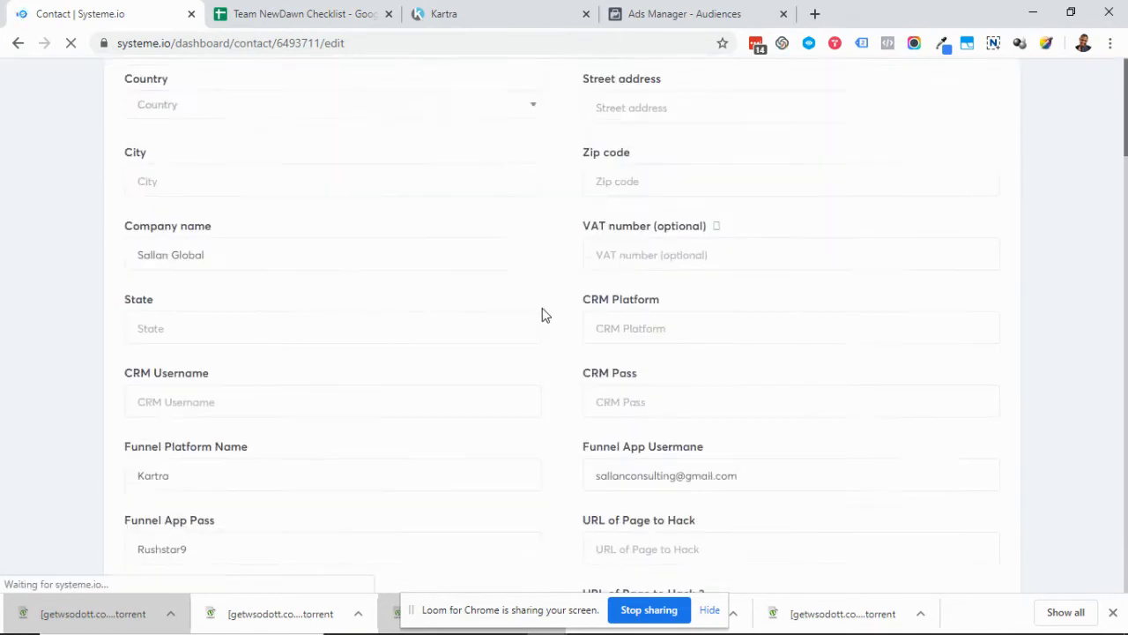
pyautogui.scroll(-3)
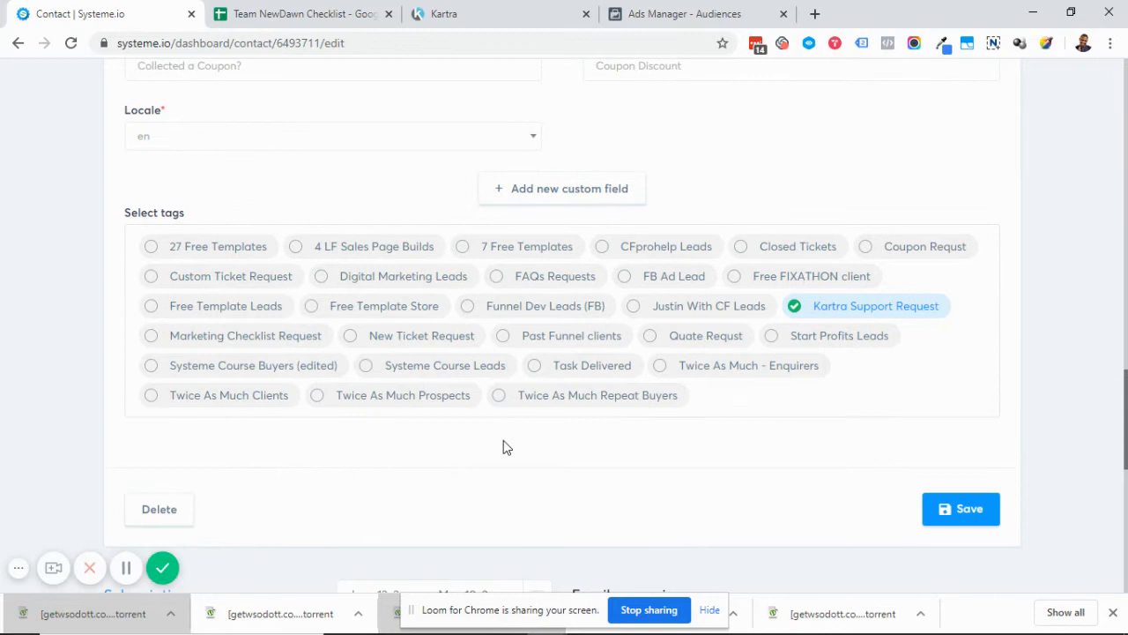
pyautogui.scroll(-3)
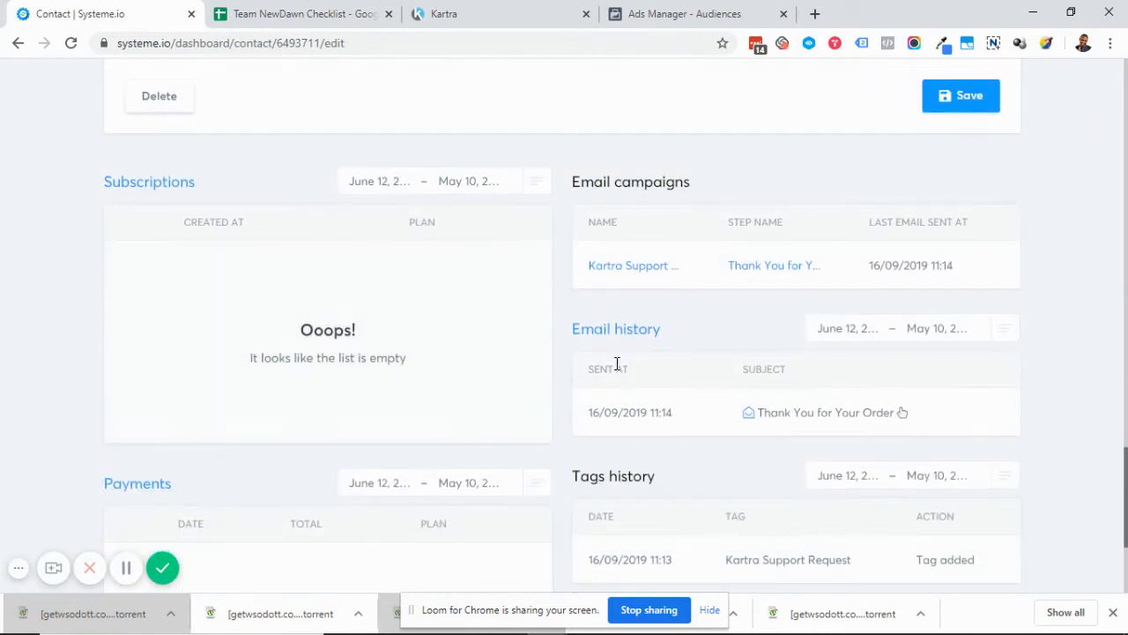
pyautogui.moveTo(633, 264)
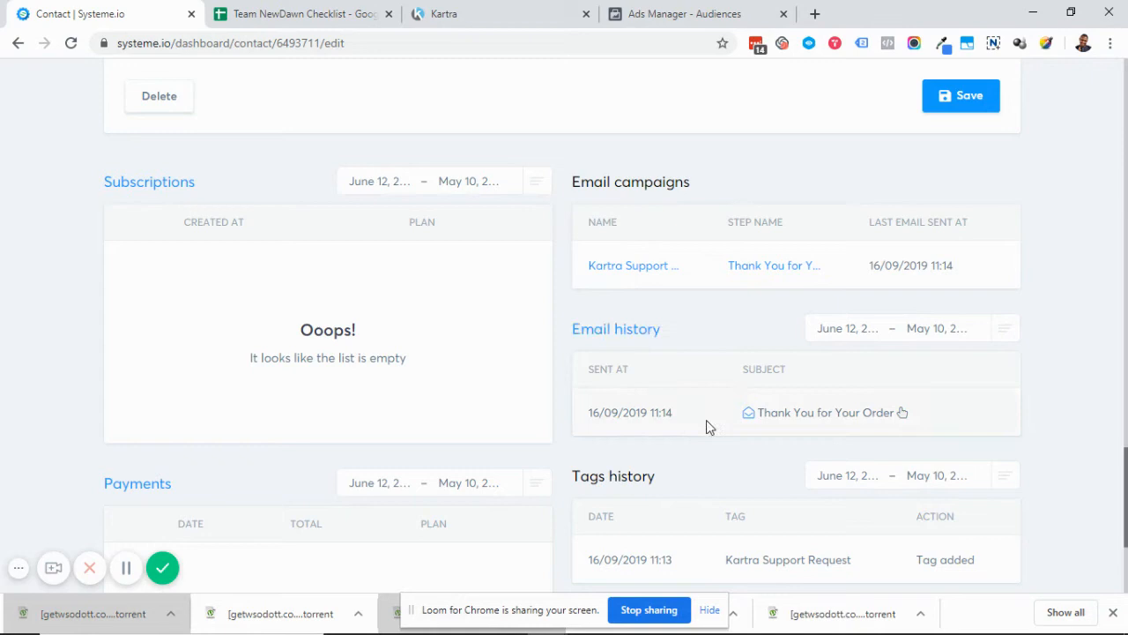
pyautogui.moveTo(633, 406)
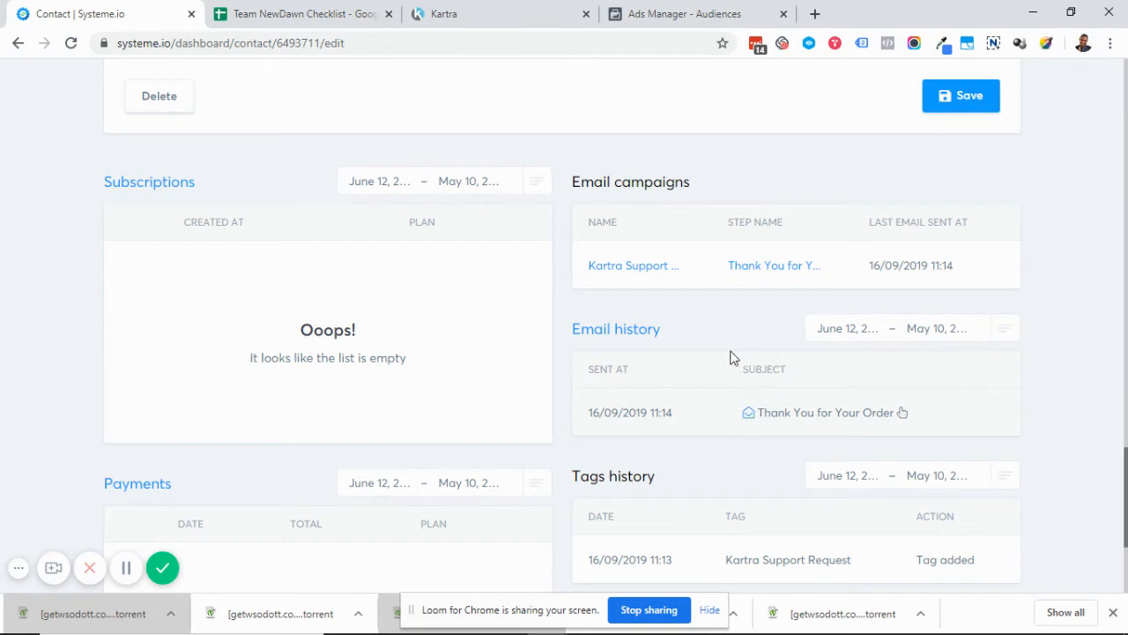
pyautogui.moveTo(633, 265)
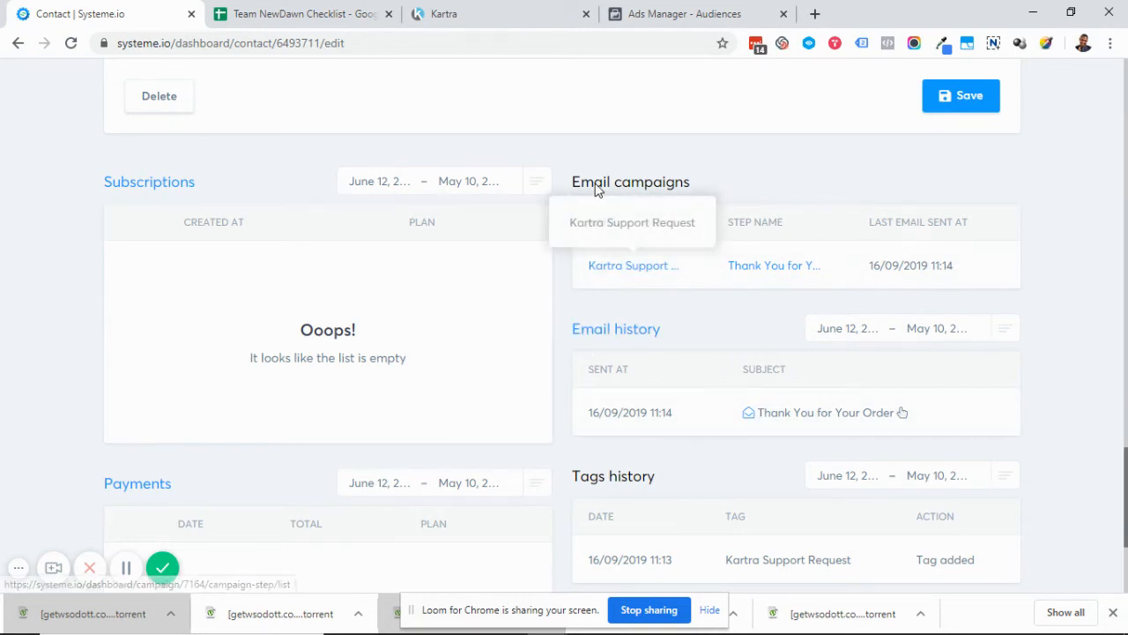
pyautogui.scroll(-3)
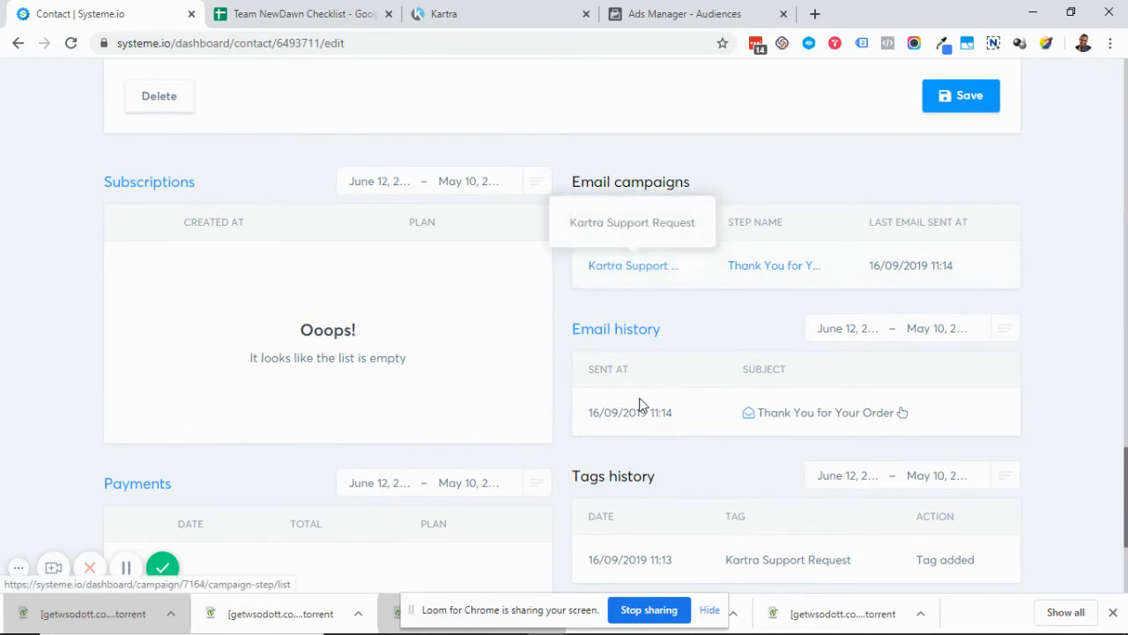
pyautogui.moveTo(614, 205)
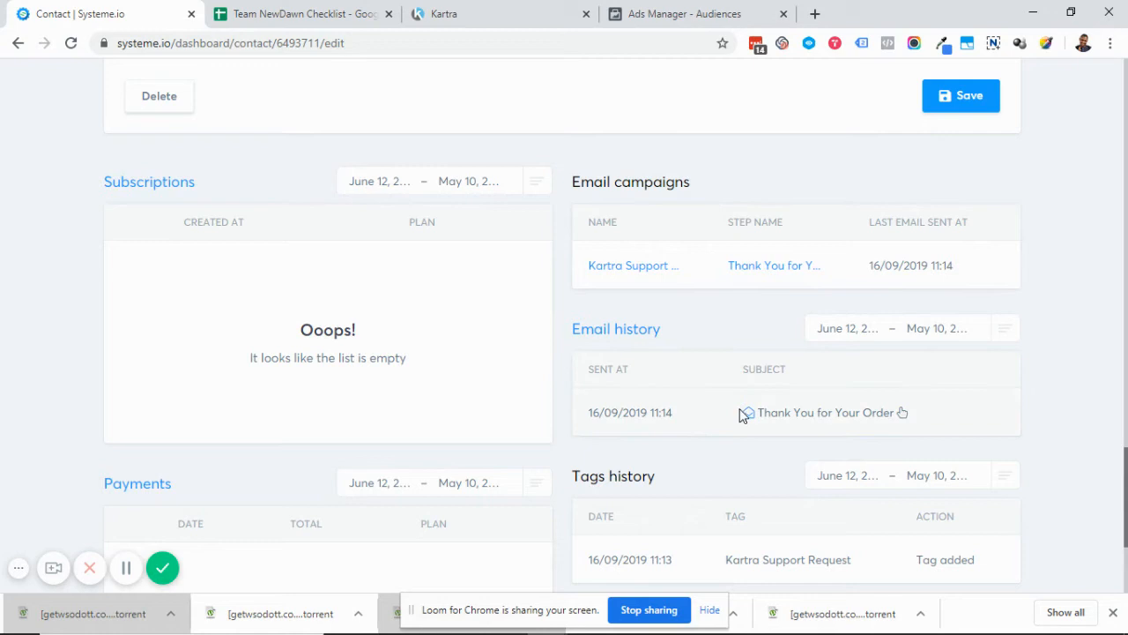
pyautogui.scroll(-3)
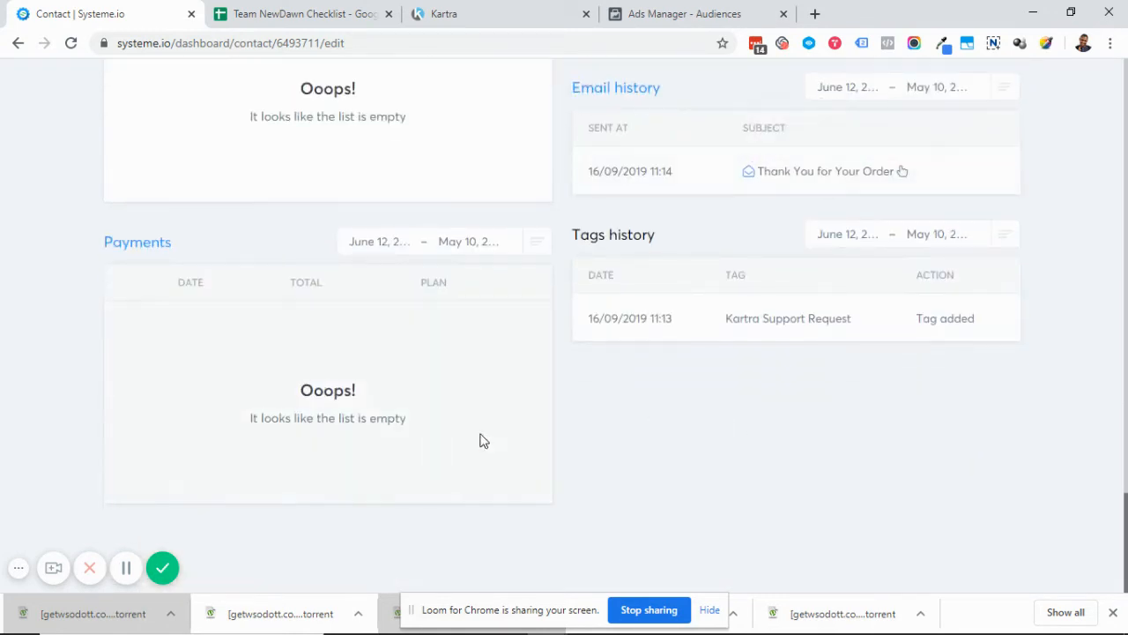
pyautogui.scroll(3)
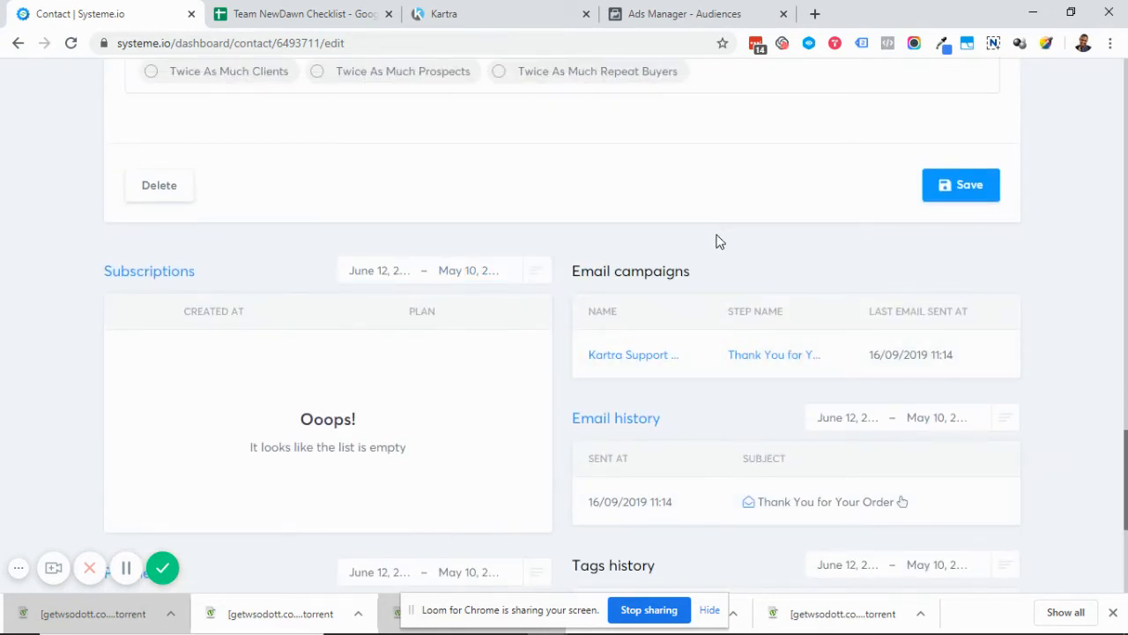
pyautogui.moveTo(580, 338)
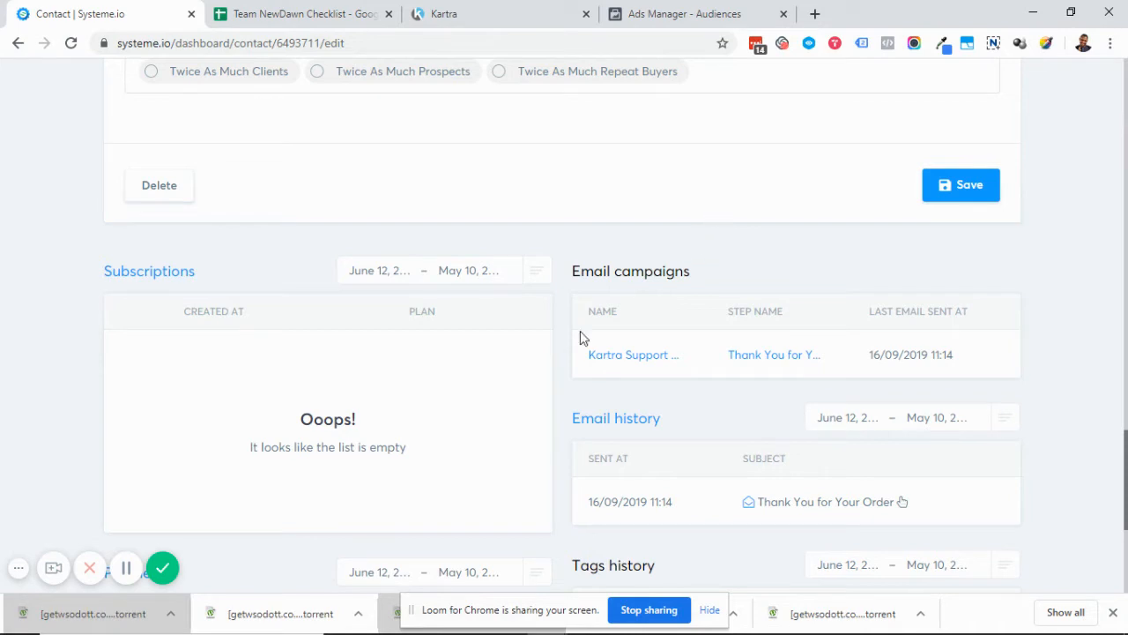
pyautogui.scroll(-3)
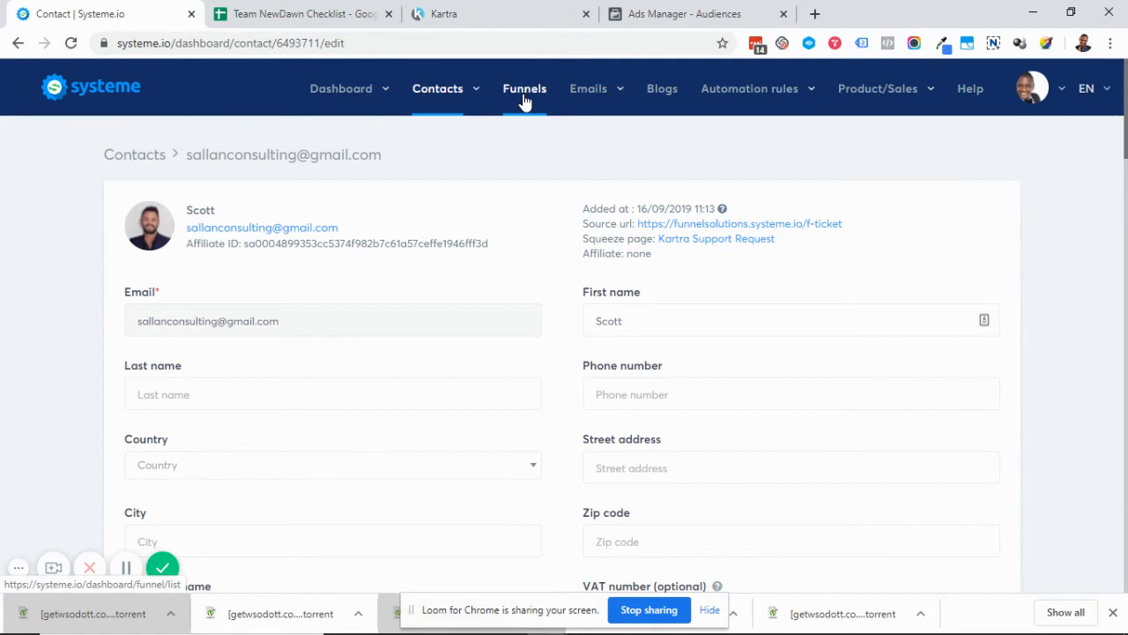
# Step: Reach the Kartra Support Request campaign showing its Thank You for Your Order email, 6 sent
pyautogui.click(588, 88)
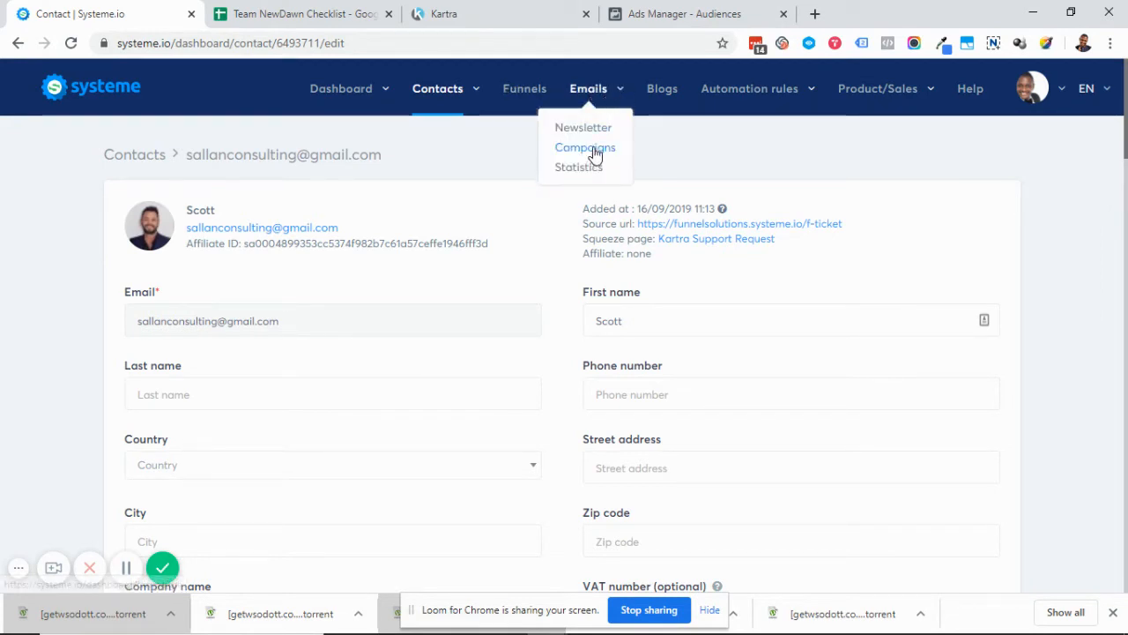
pyautogui.click(585, 148)
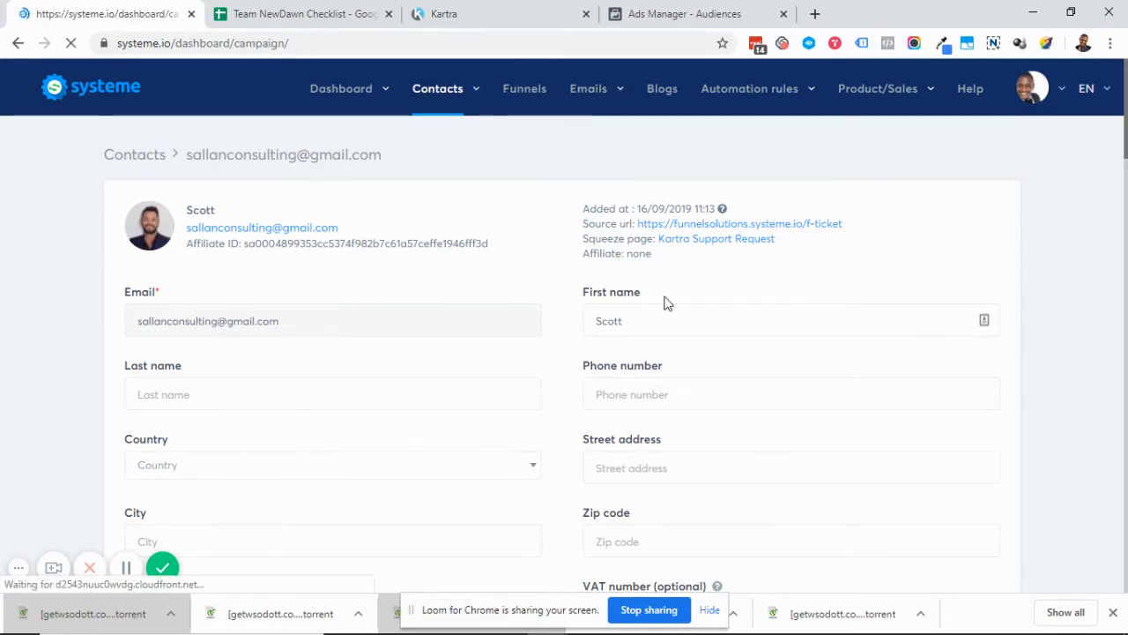
pyautogui.click(589, 89)
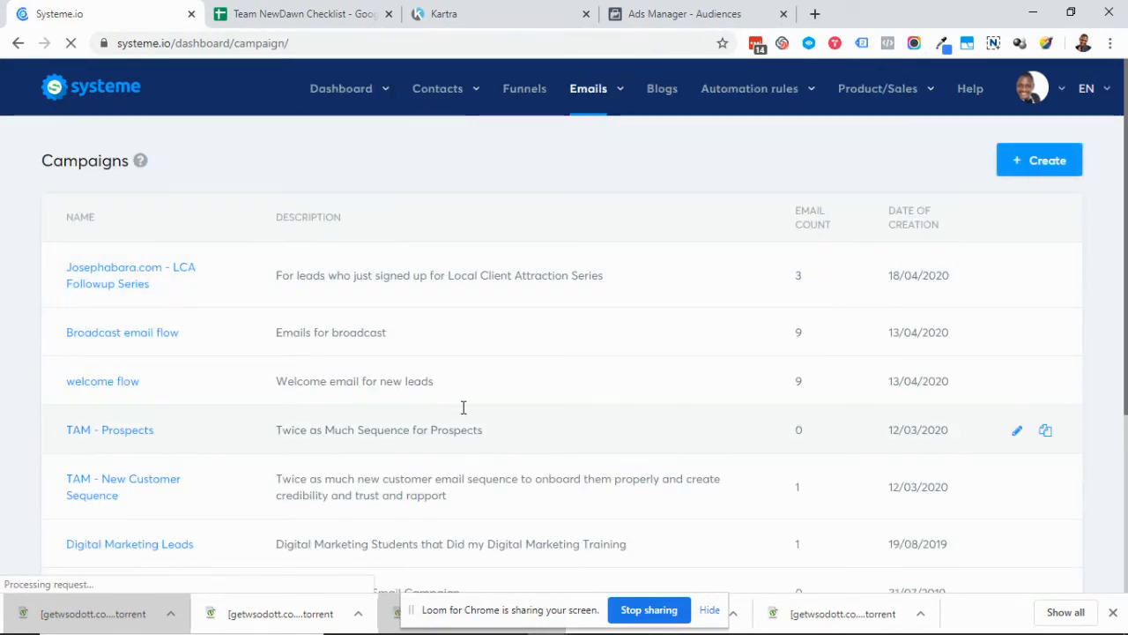
pyautogui.scroll(-3)
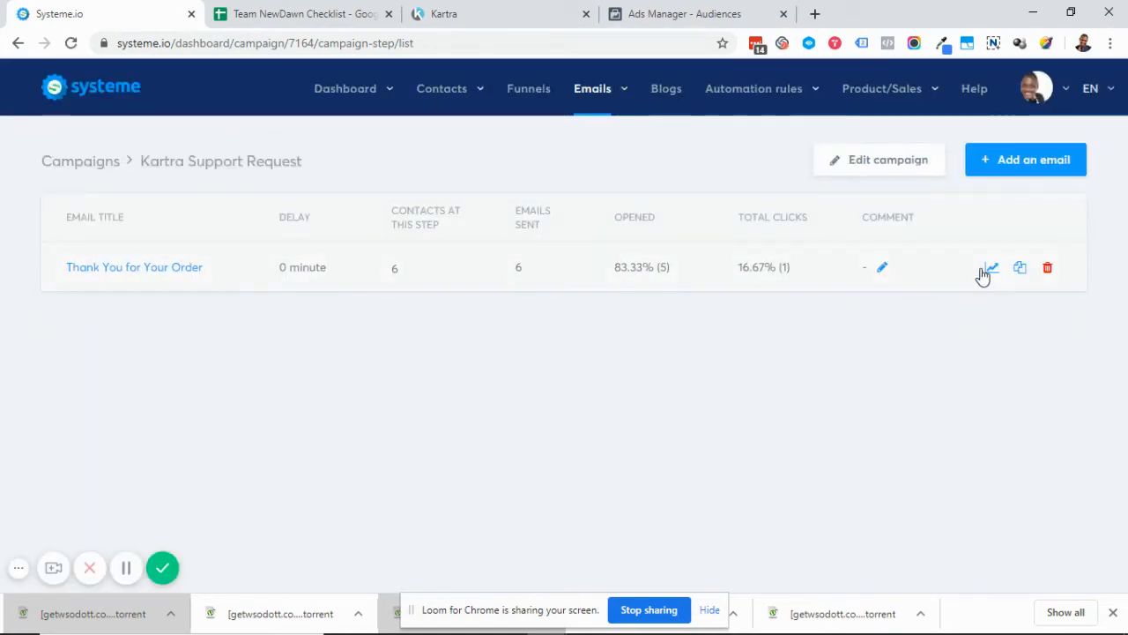
# Step: Review the Thank You for Your Order email's delivery statistics for all 6 recipients
pyautogui.click(991, 268)
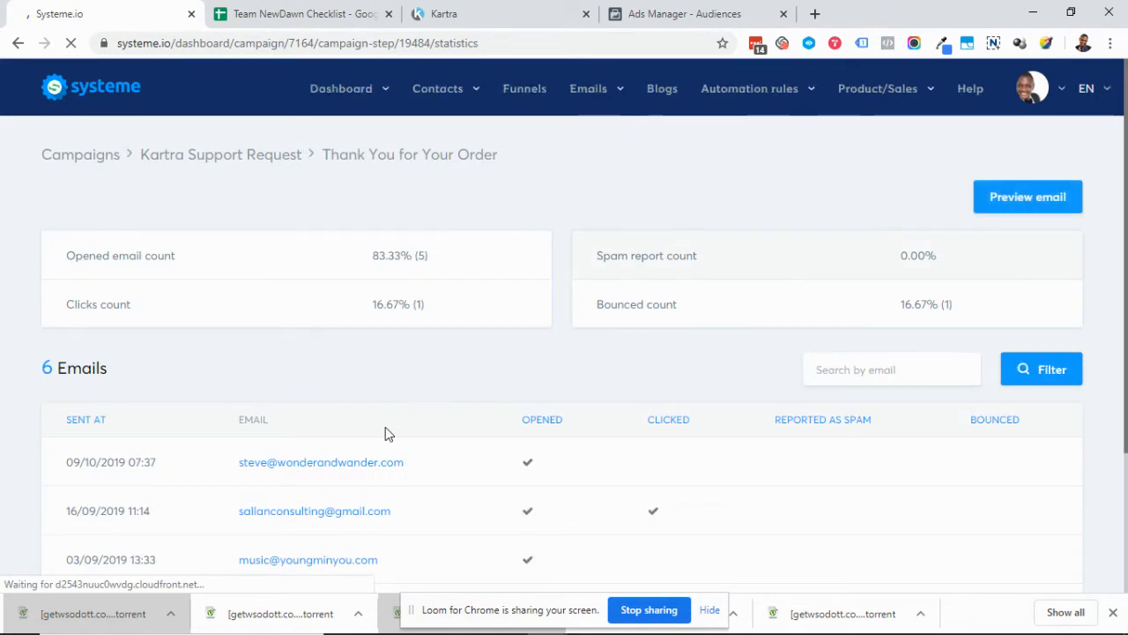
pyautogui.scroll(-3)
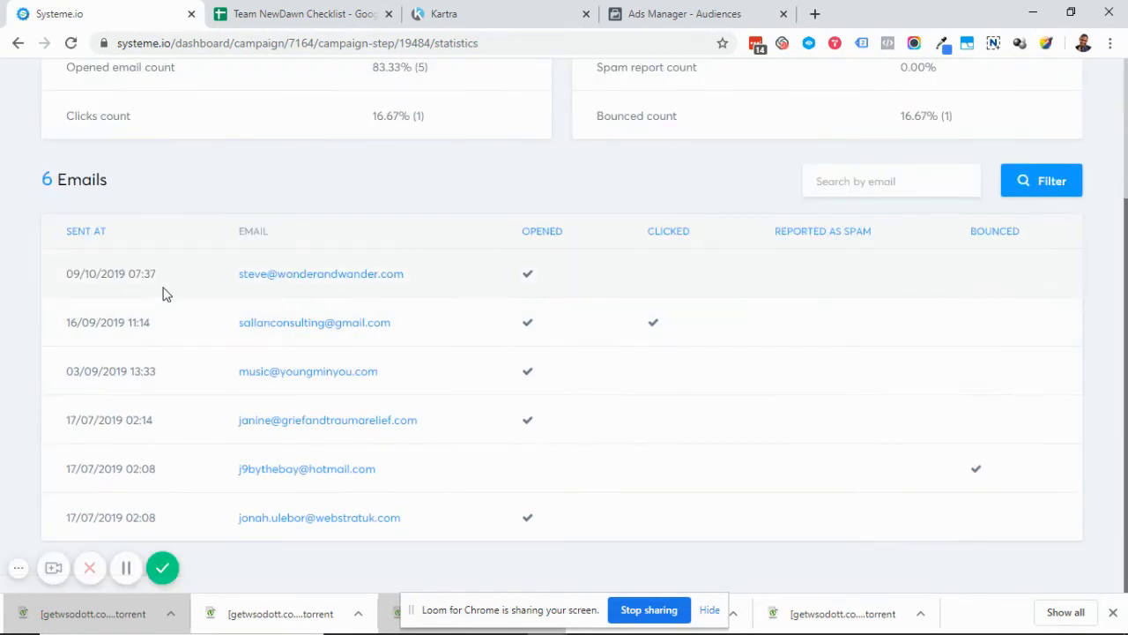
pyautogui.moveTo(538, 332)
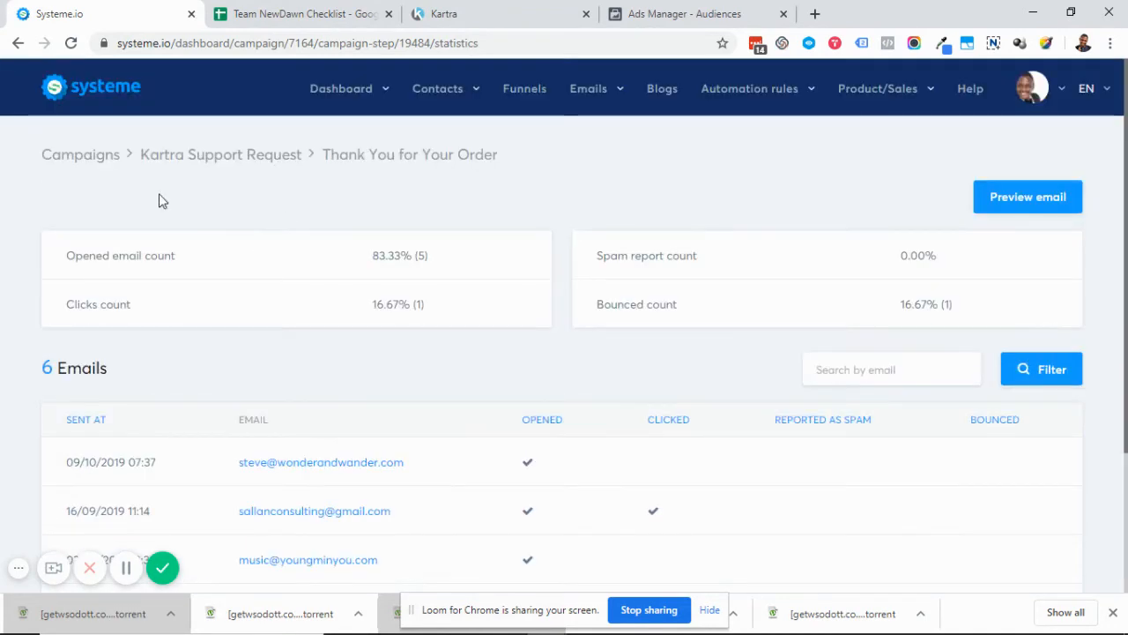
pyautogui.scroll(-3)
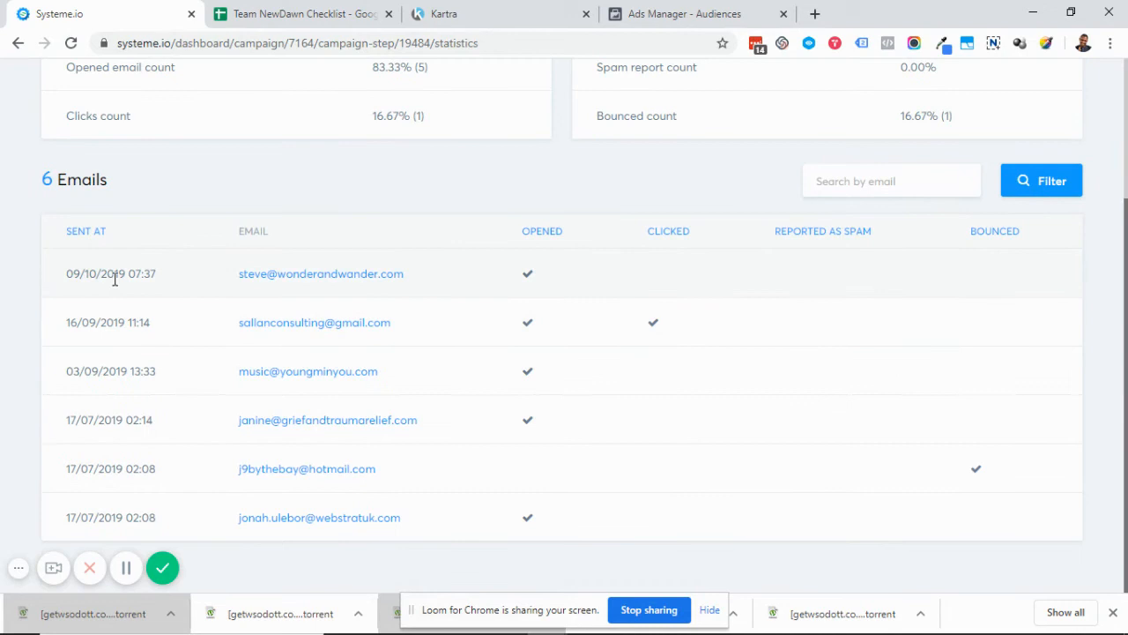
pyautogui.moveTo(351, 296)
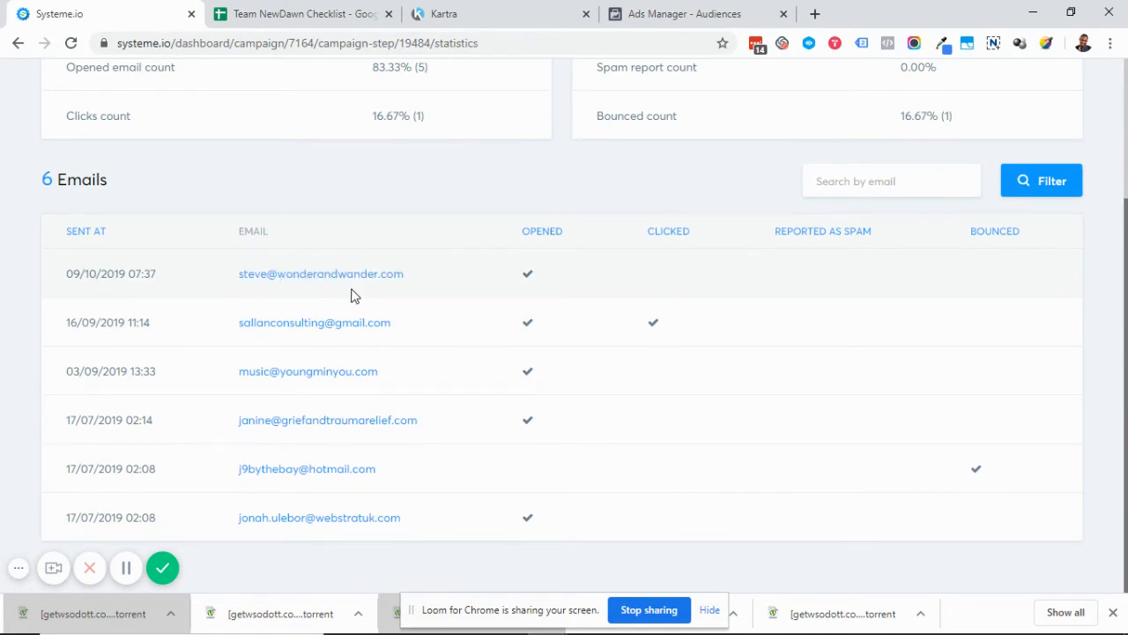
pyautogui.moveTo(395, 421)
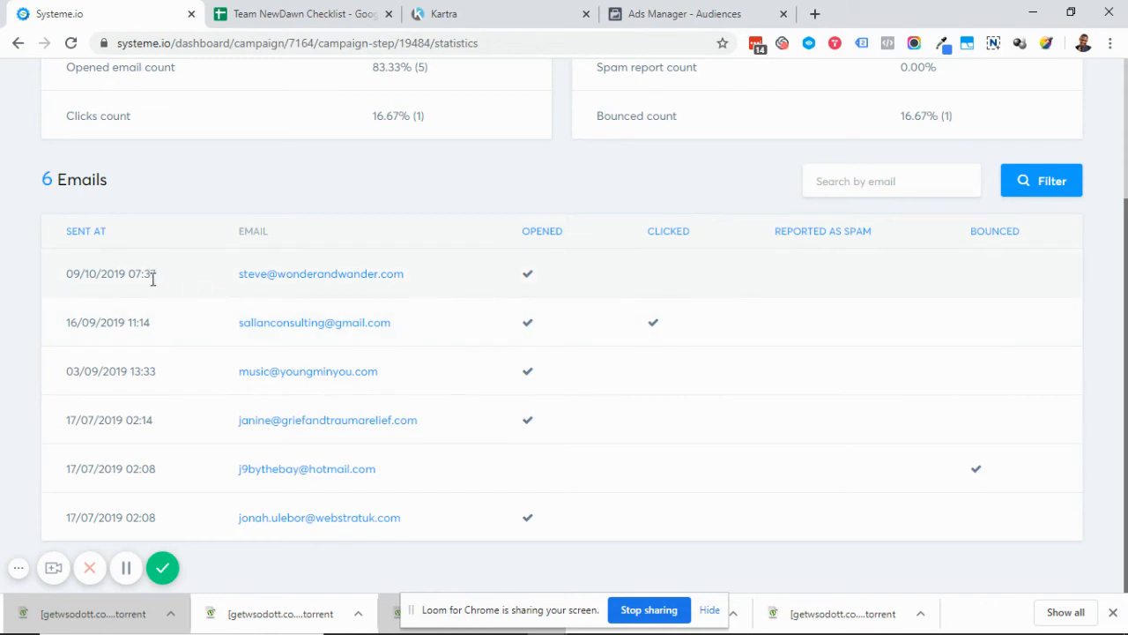
pyautogui.moveTo(677, 360)
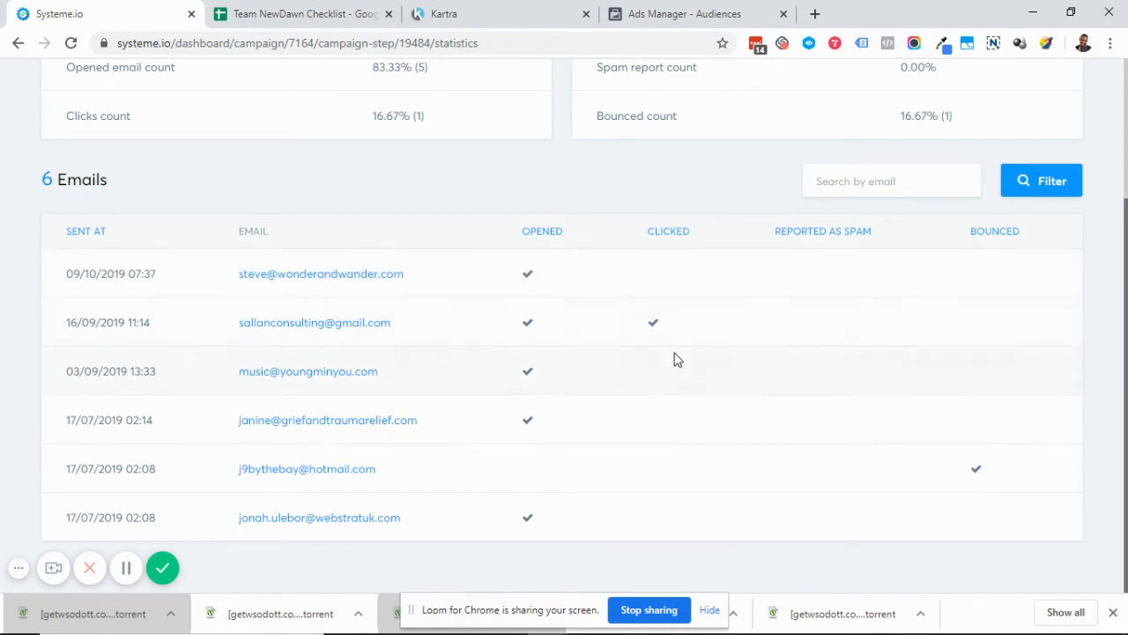
pyautogui.moveTo(503, 310)
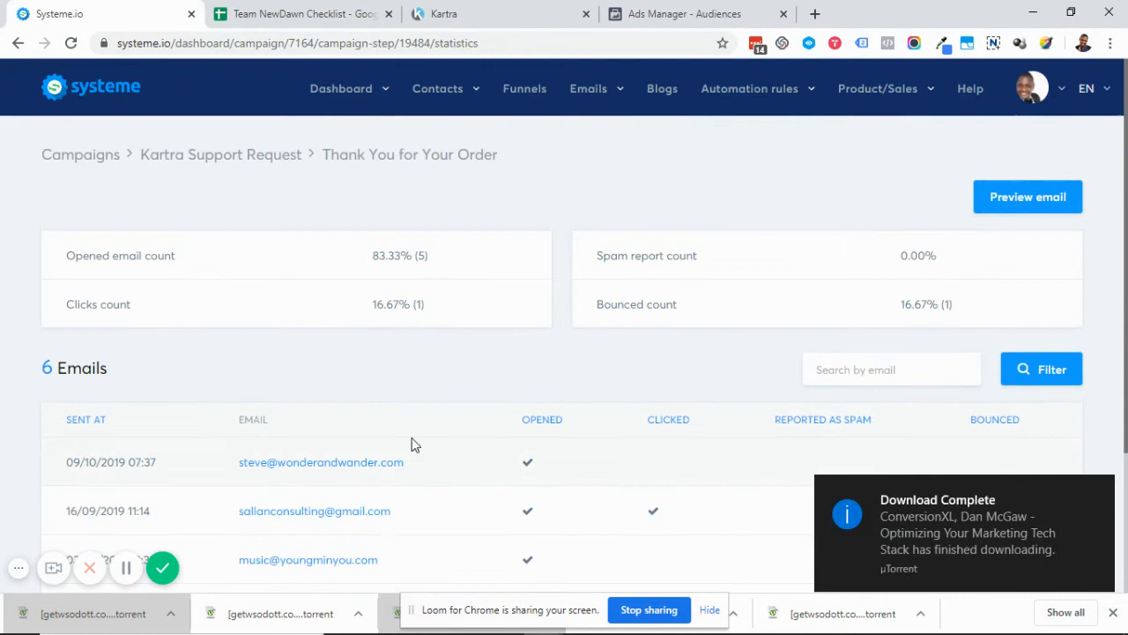
pyautogui.moveTo(1104, 490)
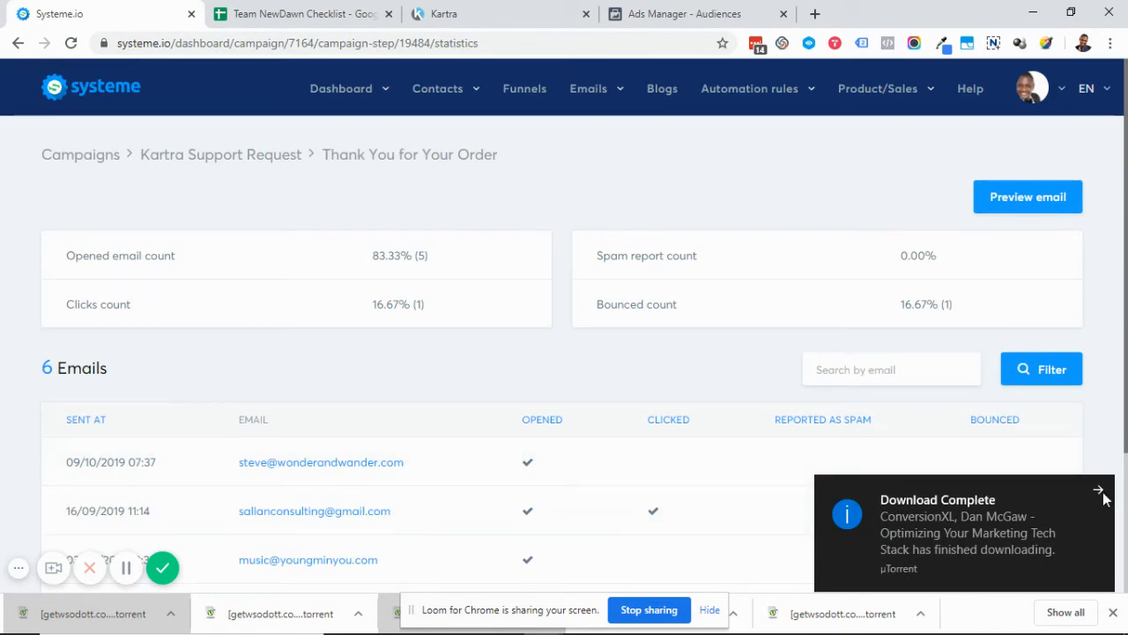
pyautogui.scroll(-3)
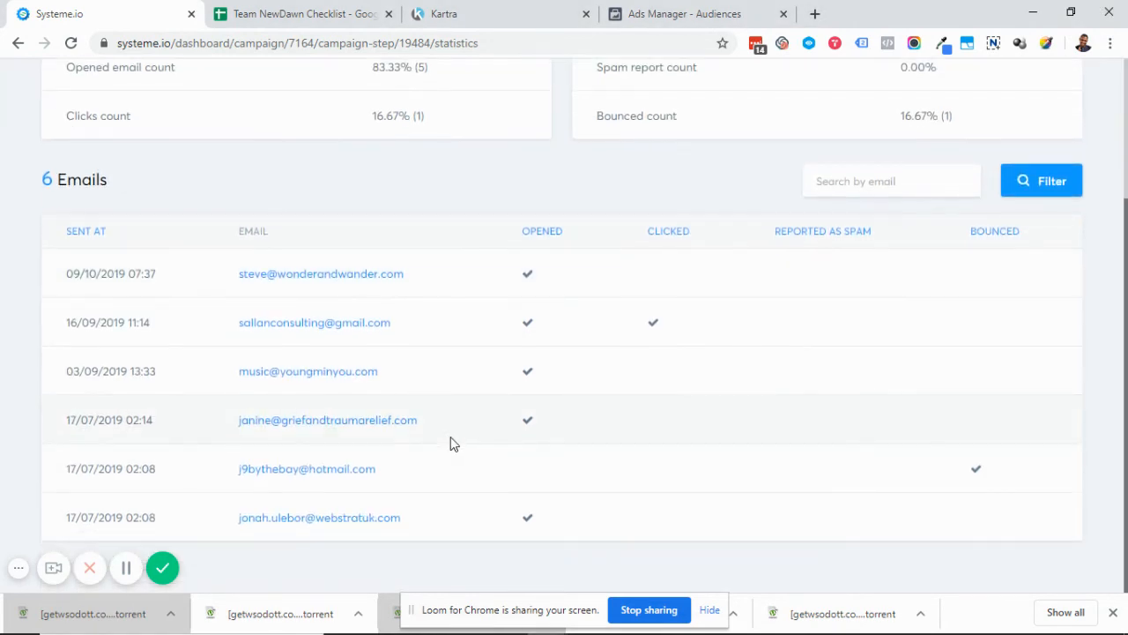
pyautogui.scroll(3)
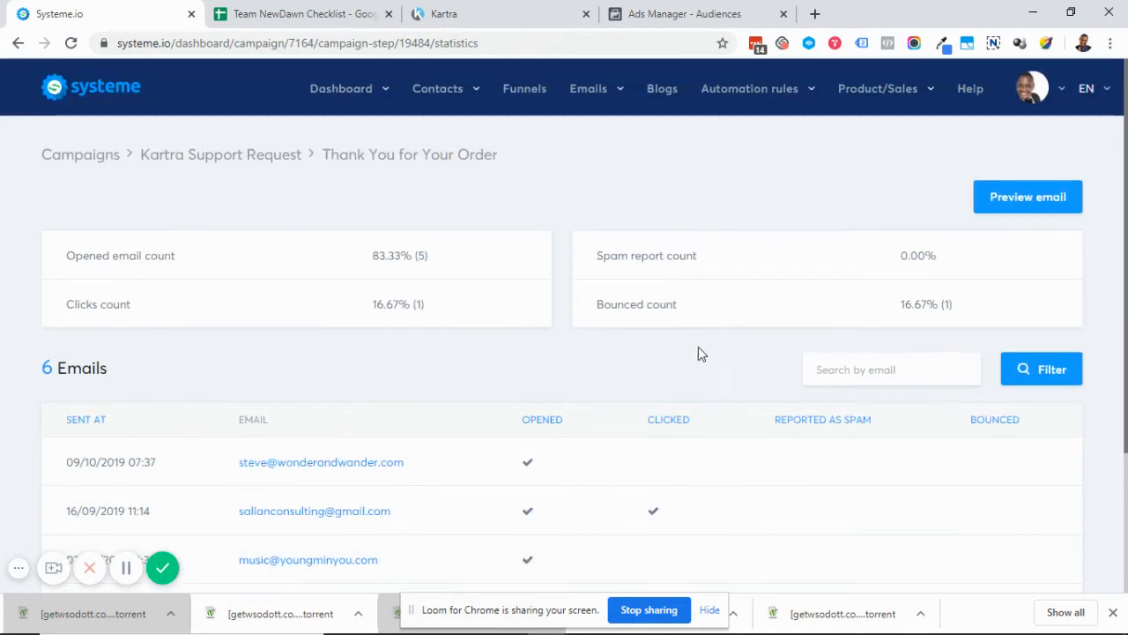
pyautogui.moveTo(433, 240)
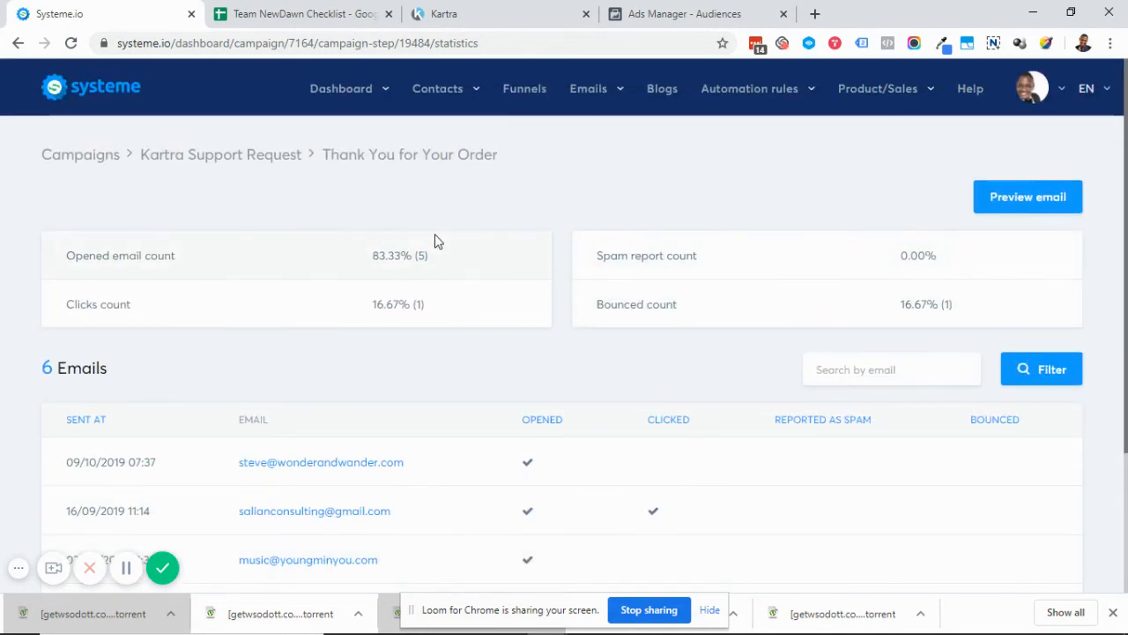
pyautogui.moveTo(466, 205)
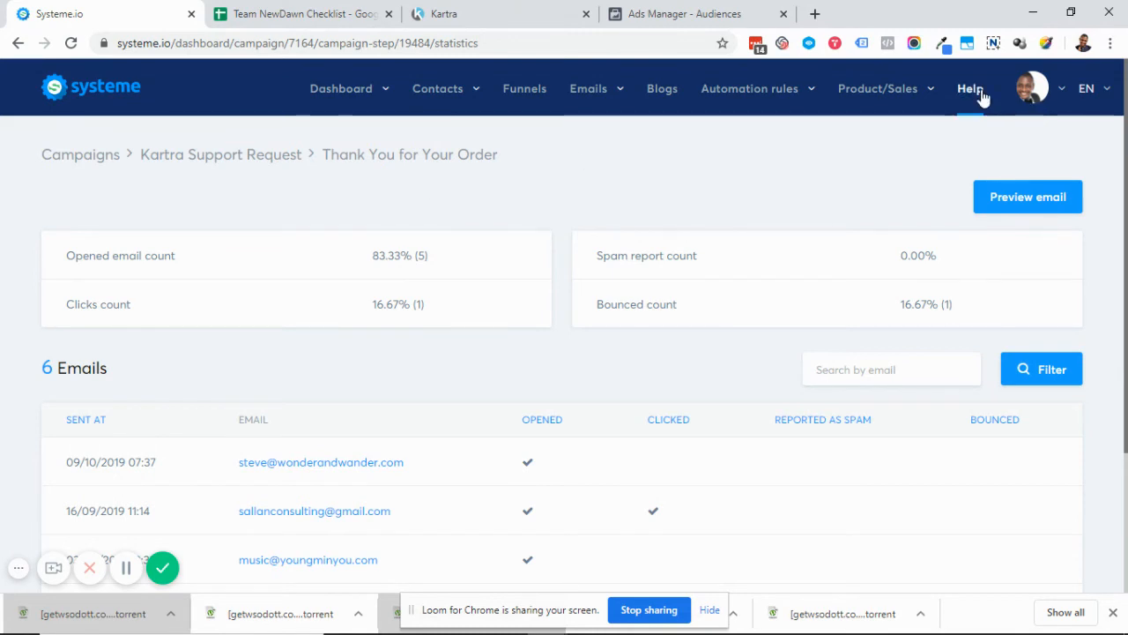
# Step: Go to the account's Mailing settings page from the profile menu
pyautogui.click(1031, 88)
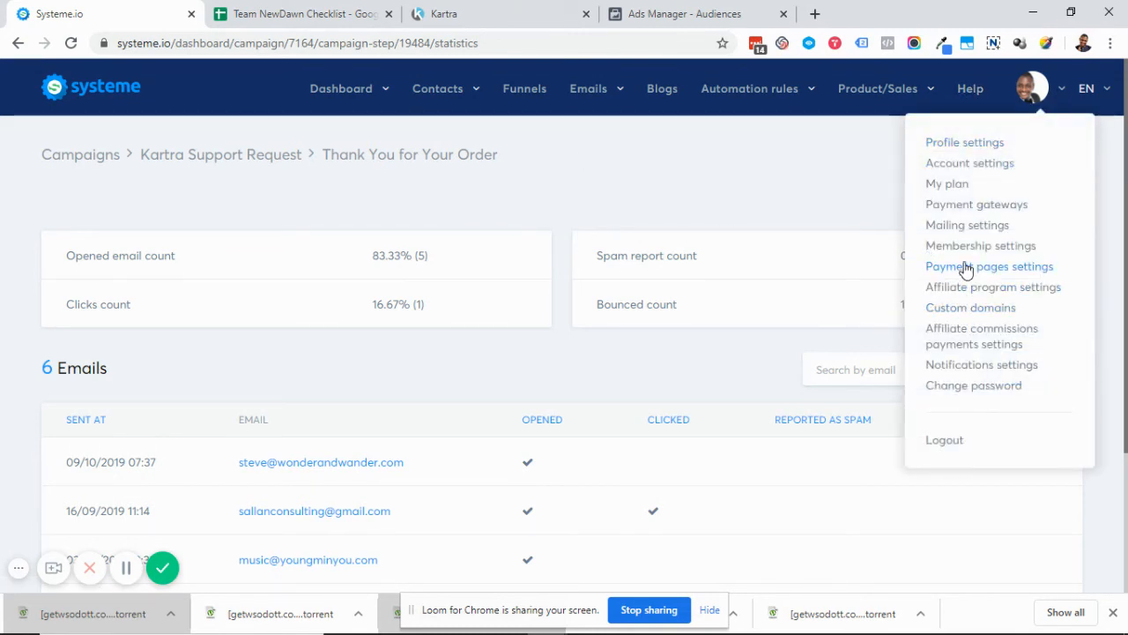
pyautogui.click(989, 266)
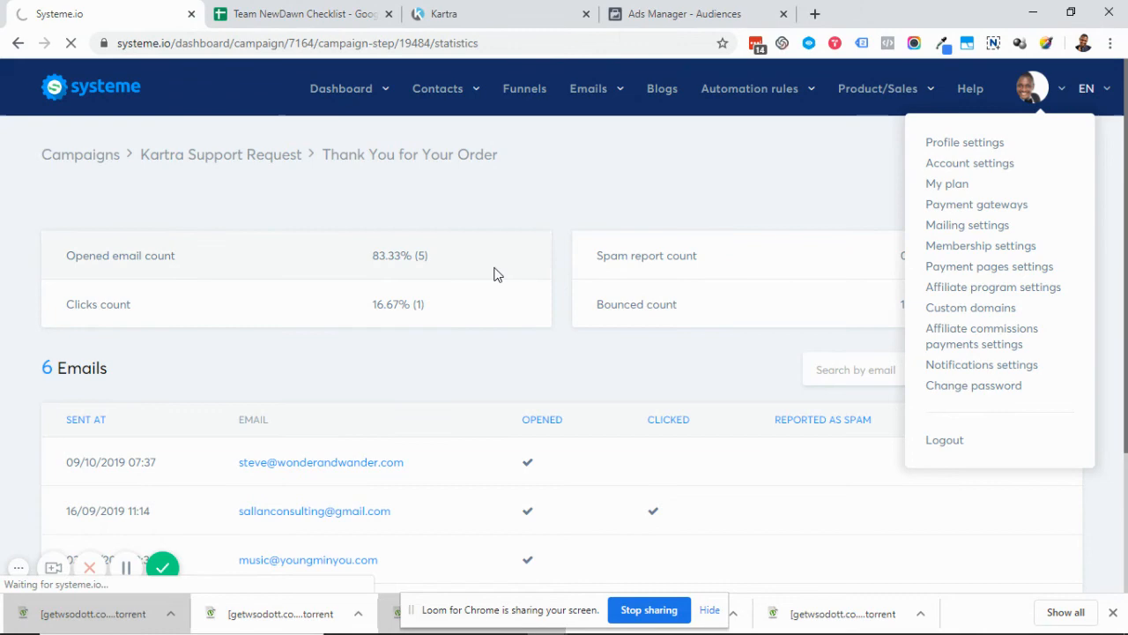
pyautogui.click(966, 226)
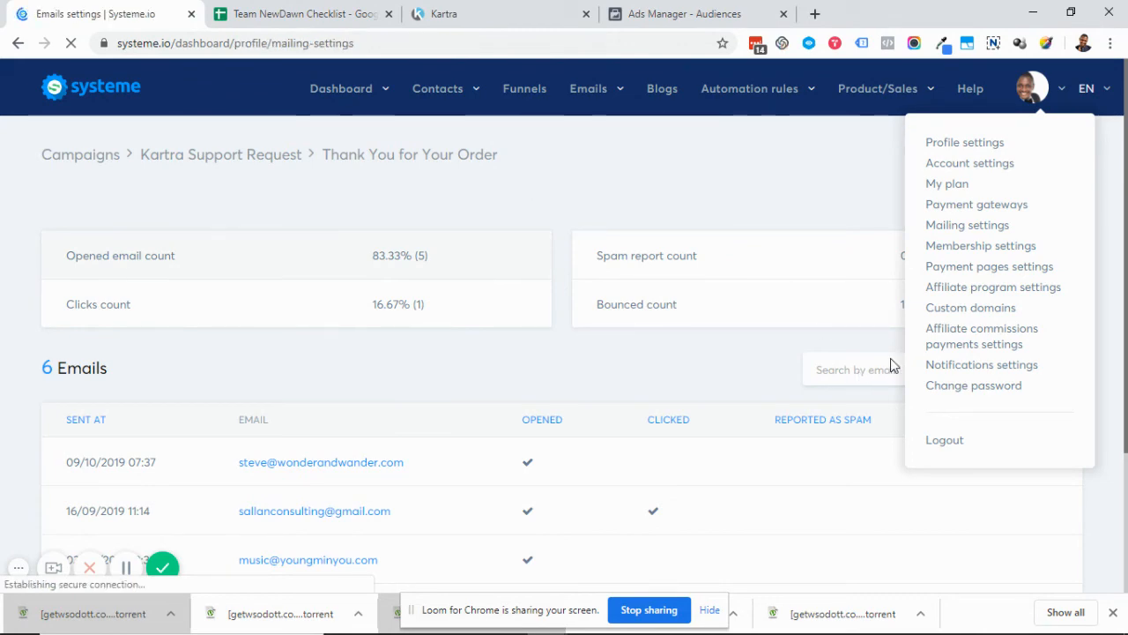
pyautogui.click(966, 226)
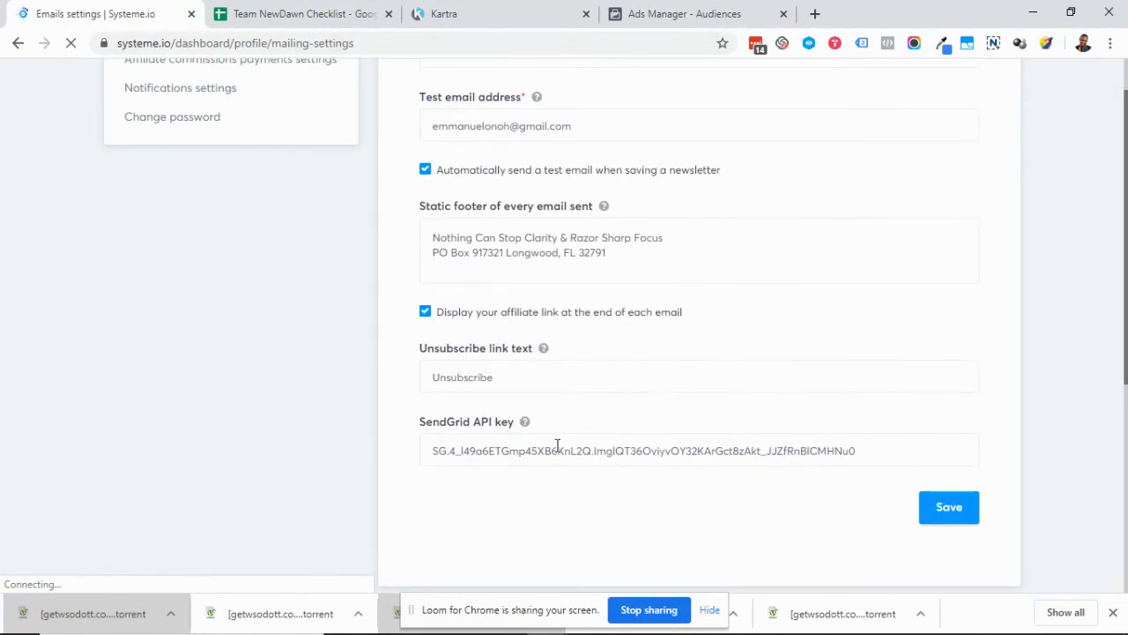
pyautogui.tripleClick(644, 452)
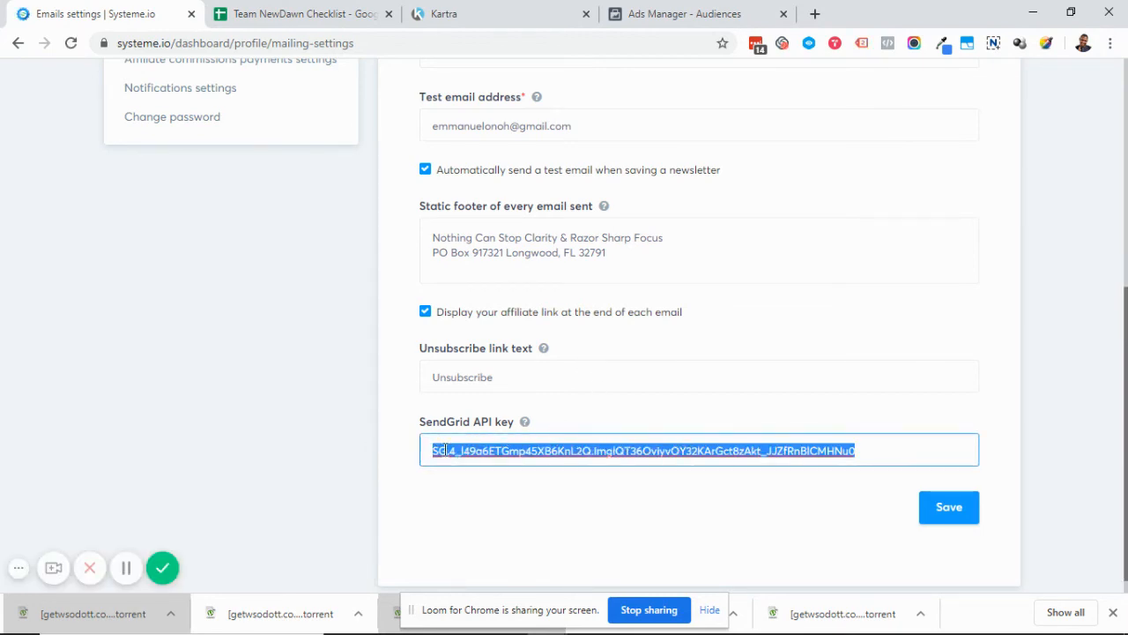
pyautogui.click(855, 451)
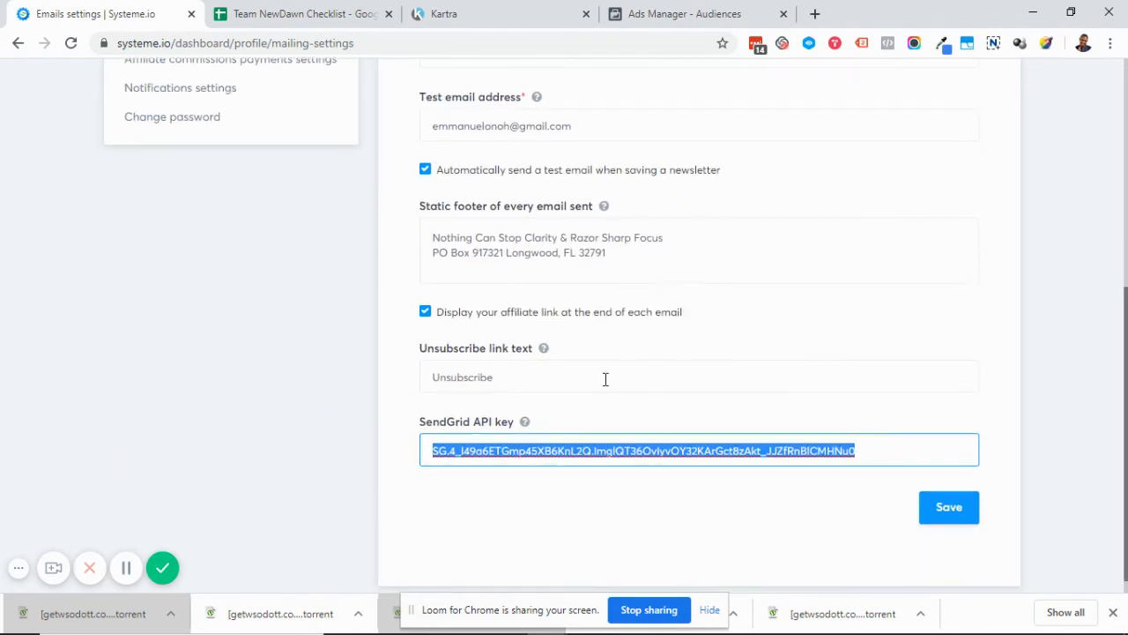
pyautogui.scroll(3)
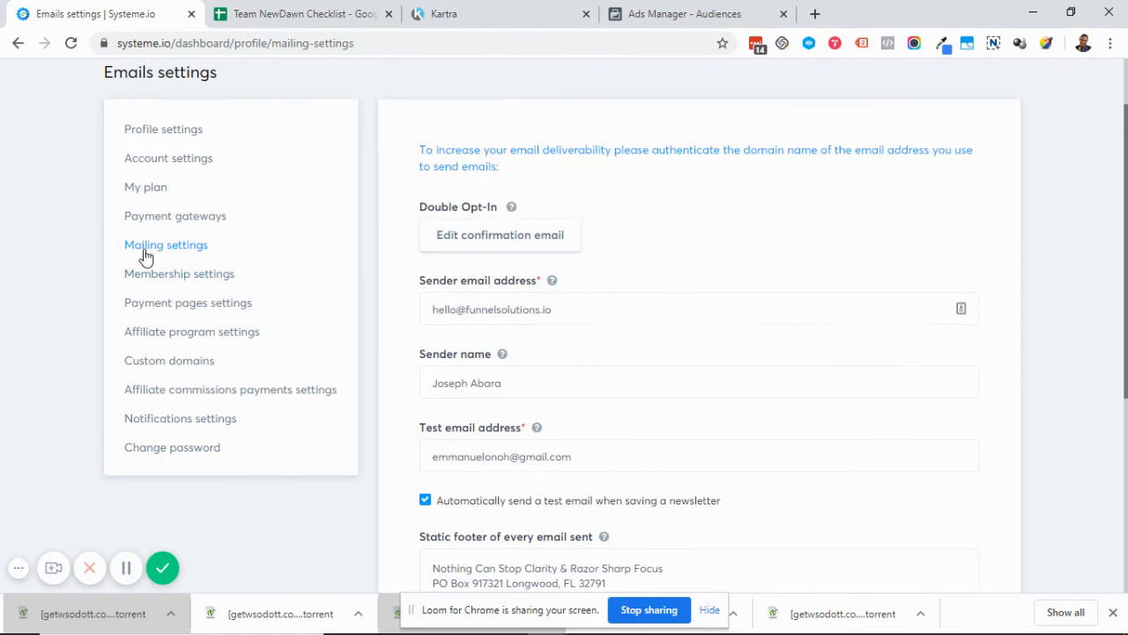
pyautogui.moveTo(152, 257)
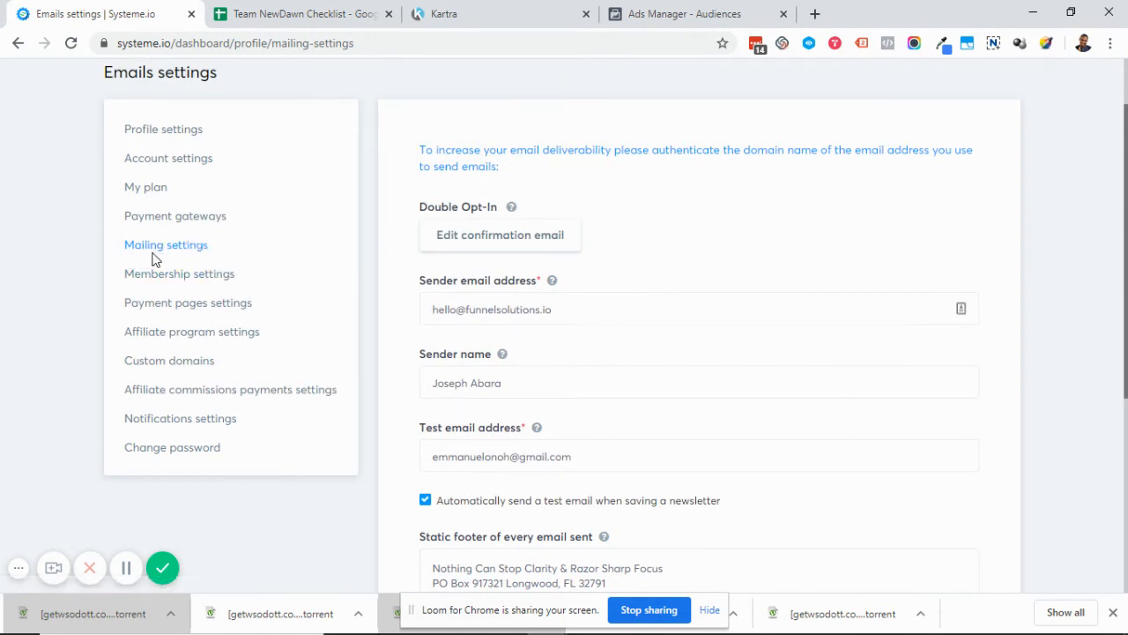
pyautogui.moveTo(328, 244)
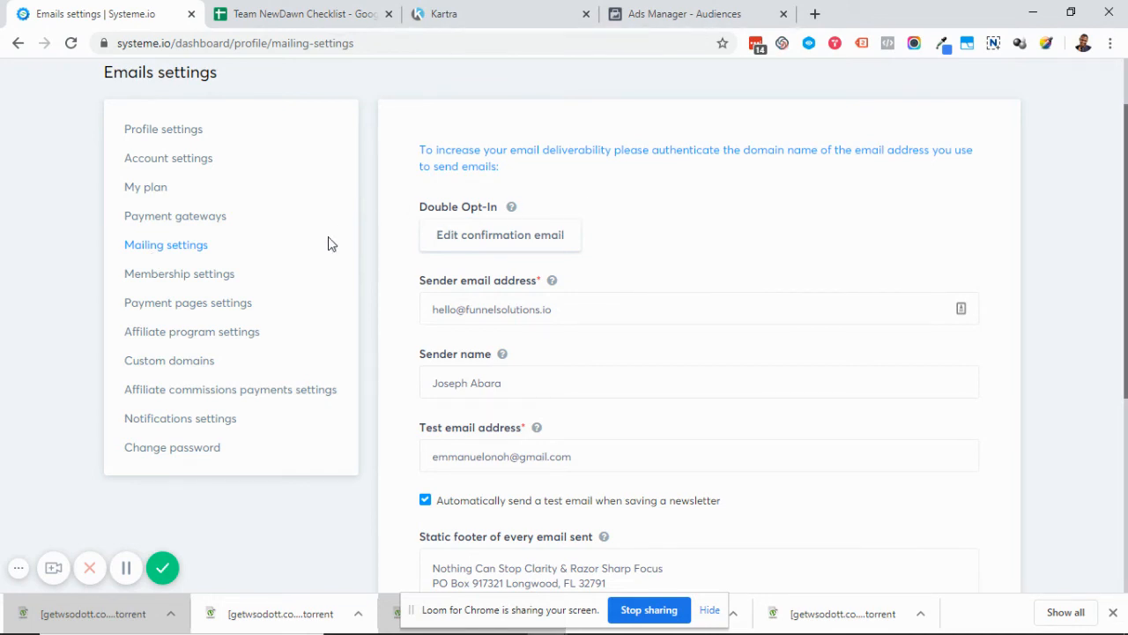
pyautogui.moveTo(614, 343)
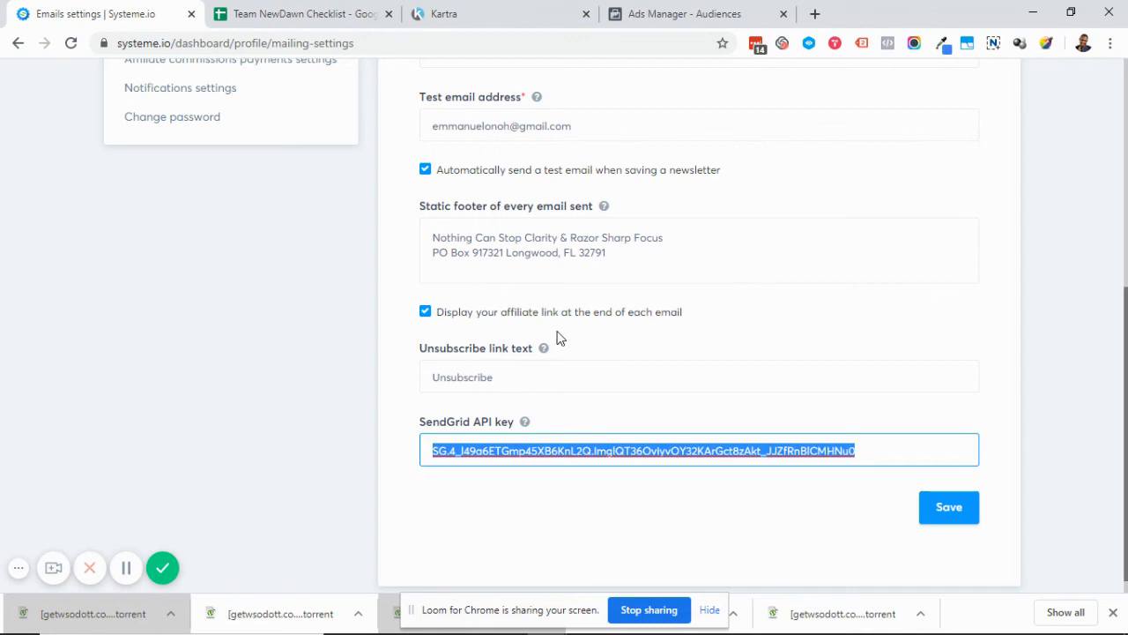
pyautogui.scroll(-3)
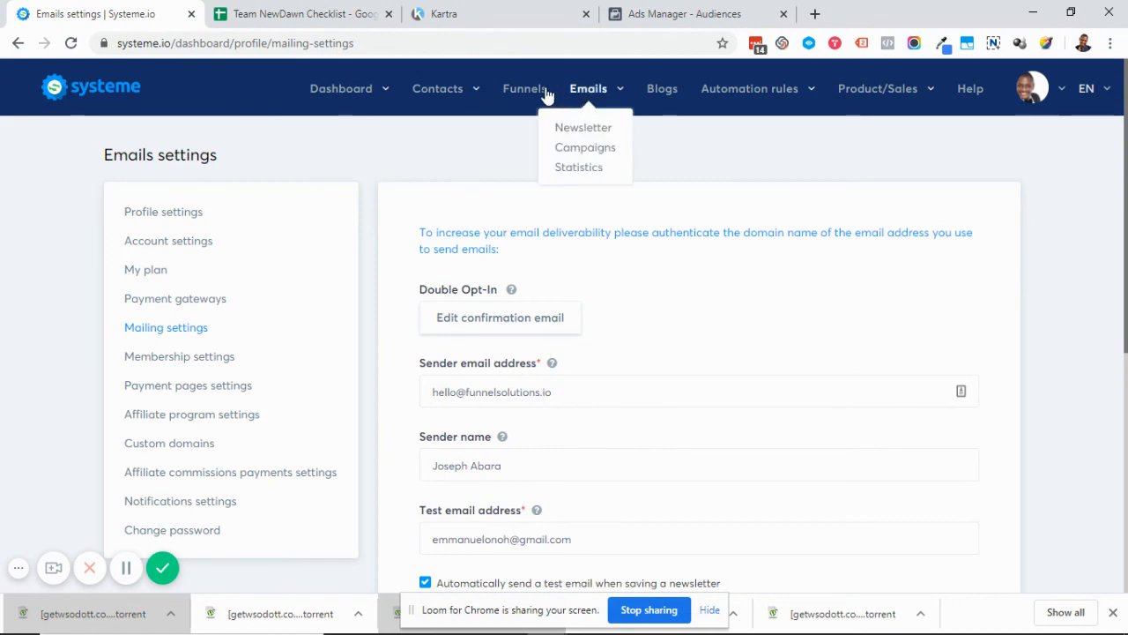
pyautogui.moveTo(564, 416)
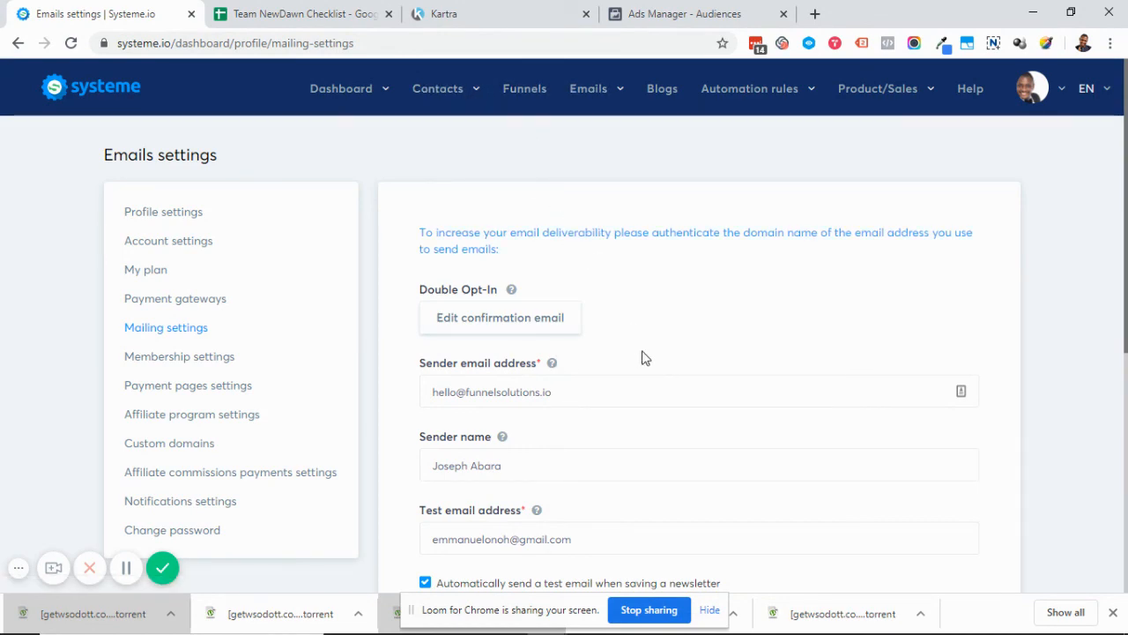
pyautogui.scroll(-3)
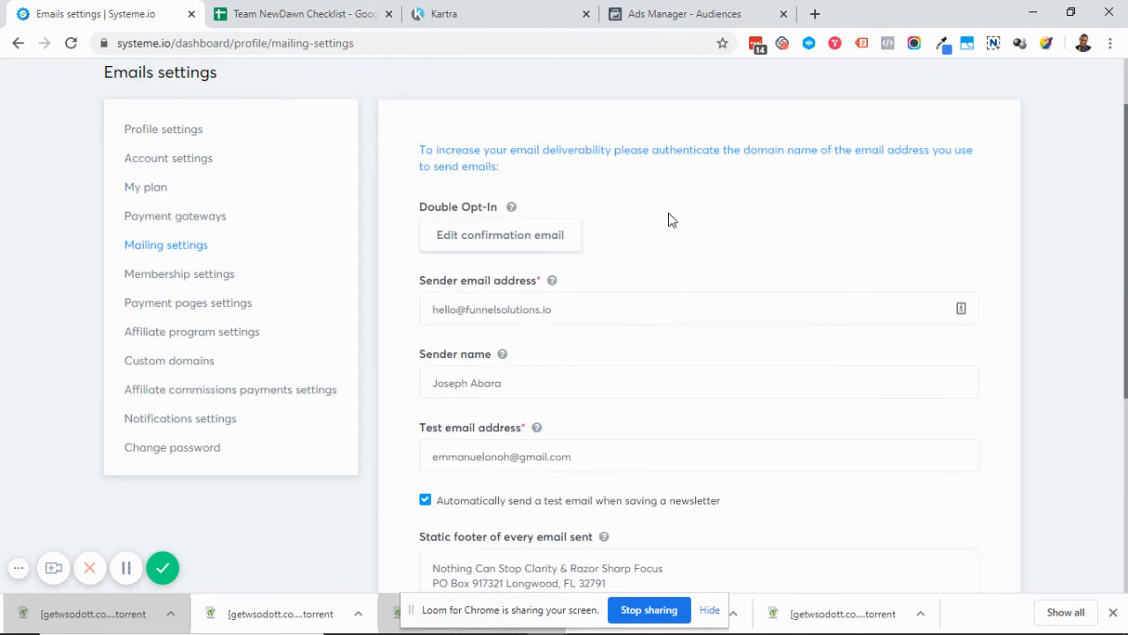
pyautogui.moveTo(652, 222)
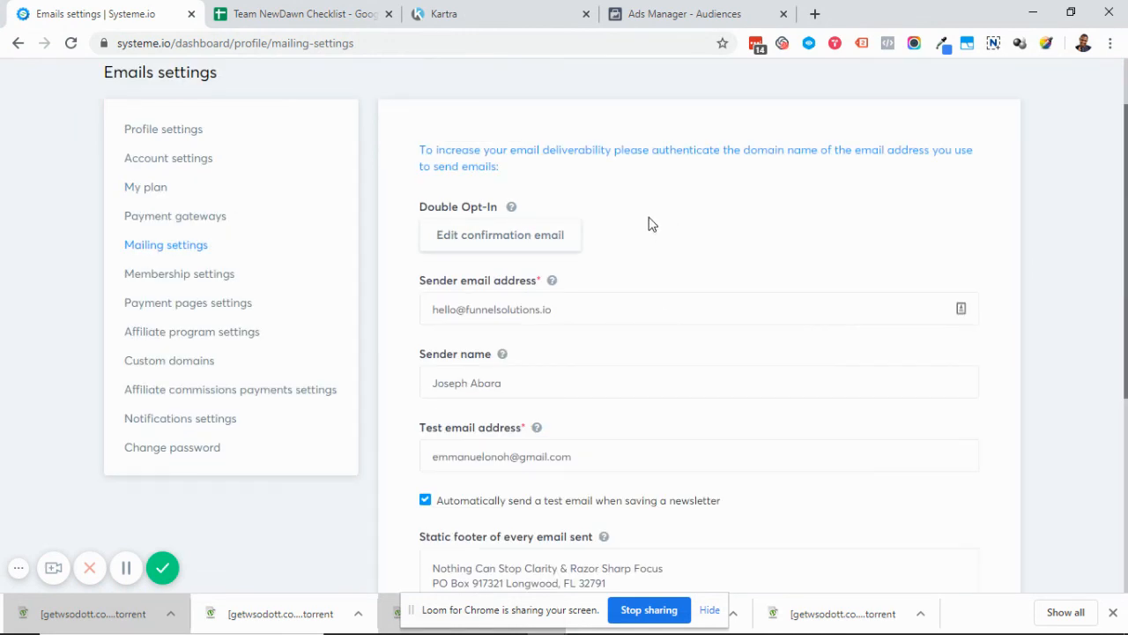
pyautogui.scroll(-3)
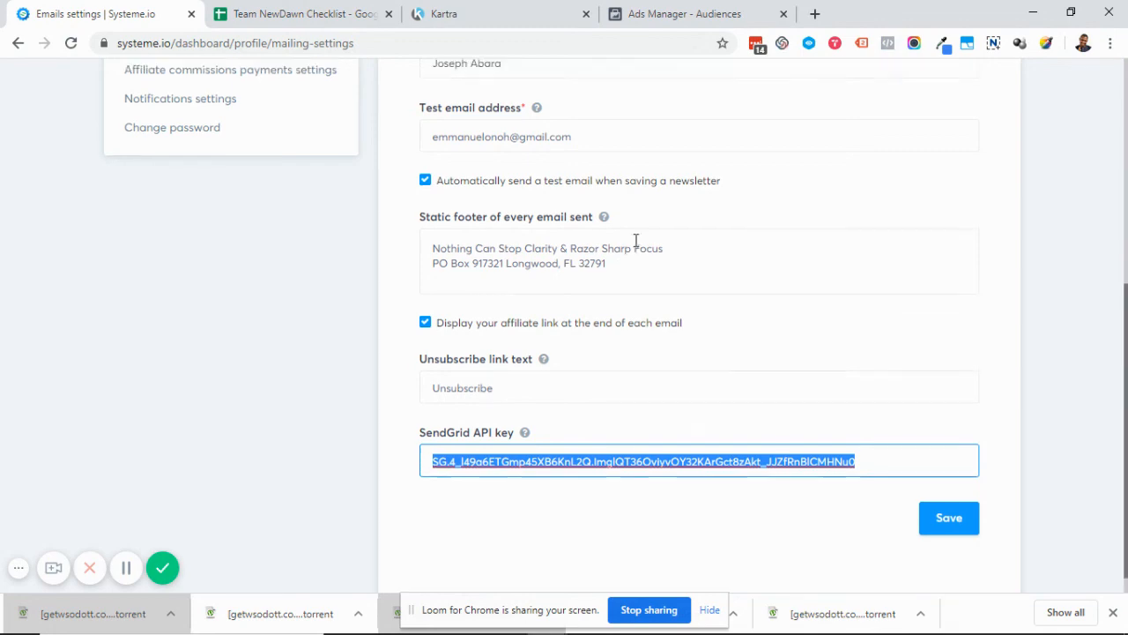
pyautogui.scroll(-3)
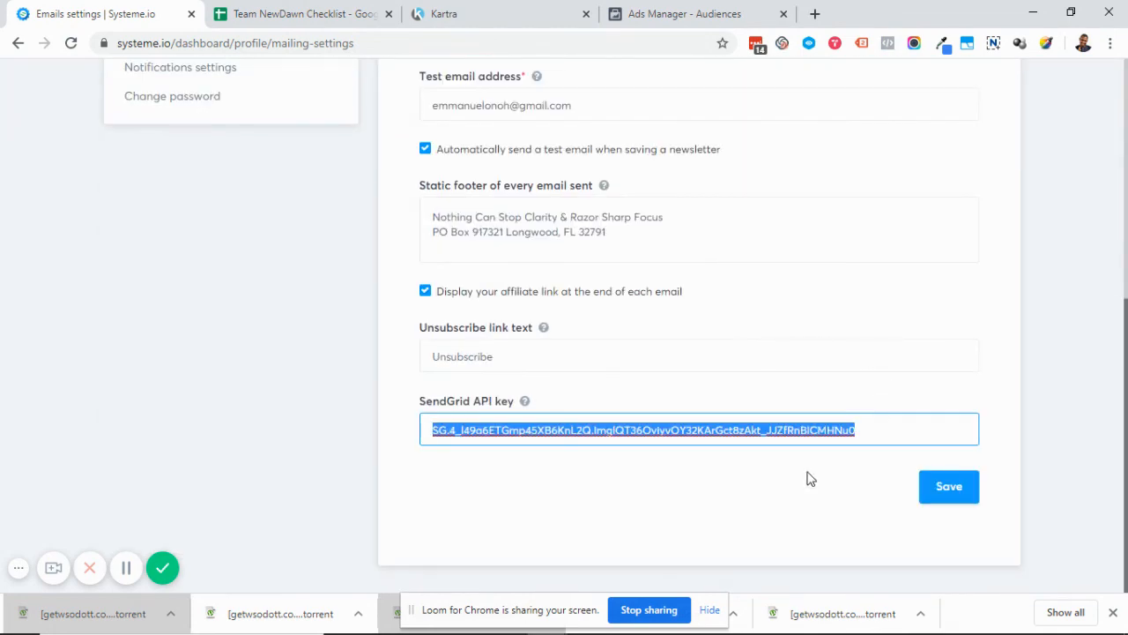